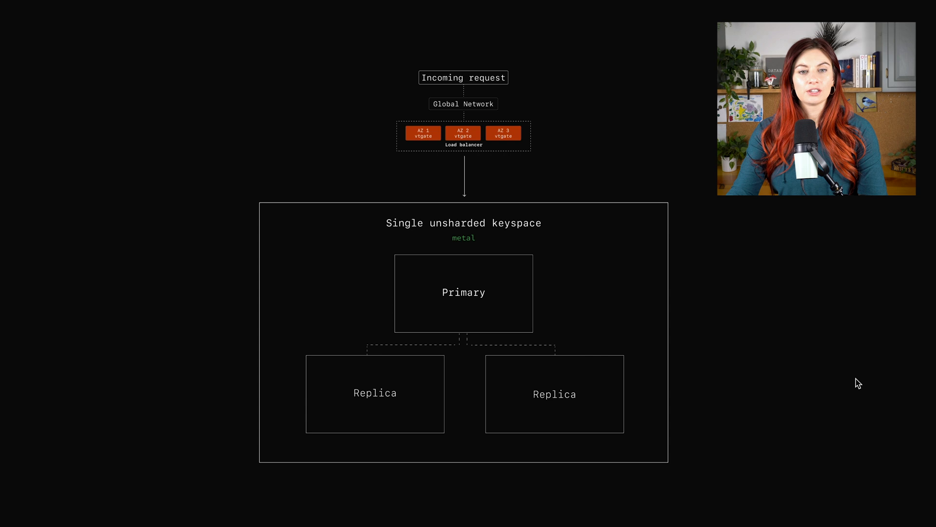
mouse_move(696, 324)
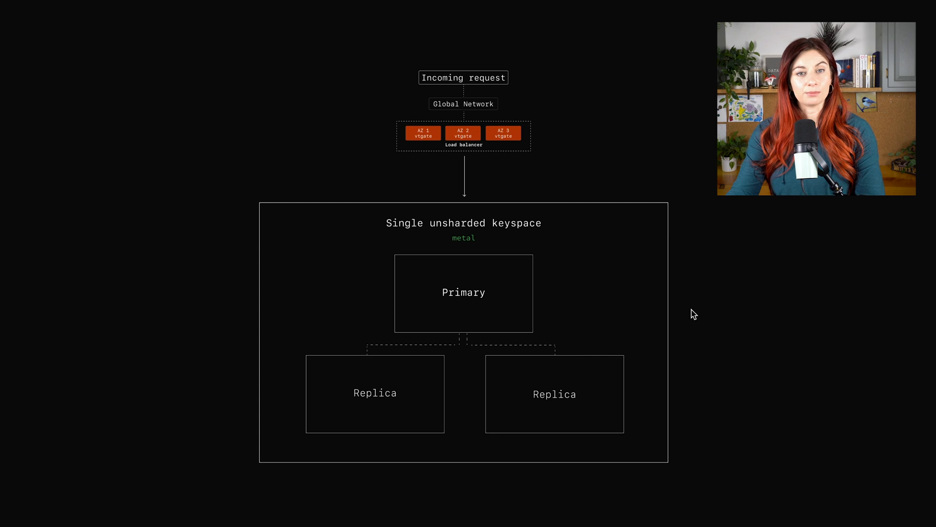
mouse_move(713, 218)
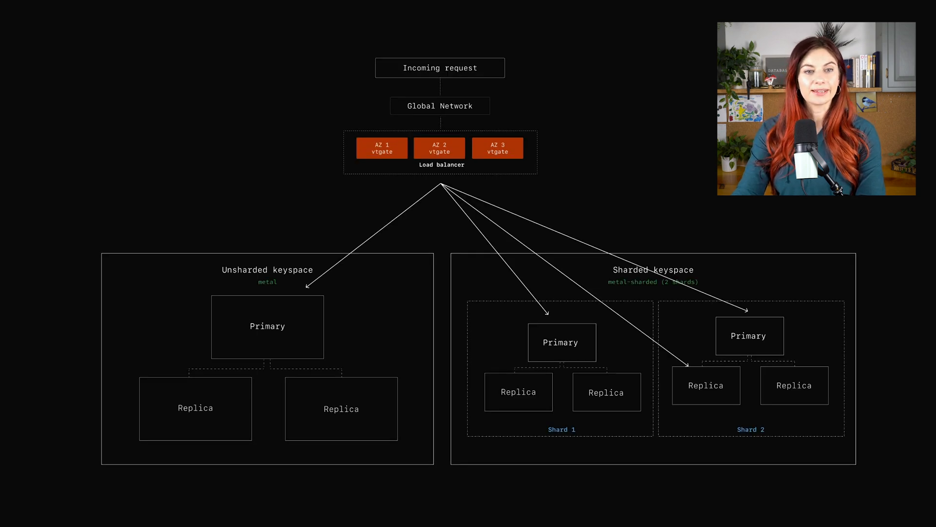
mouse_move(324, 484)
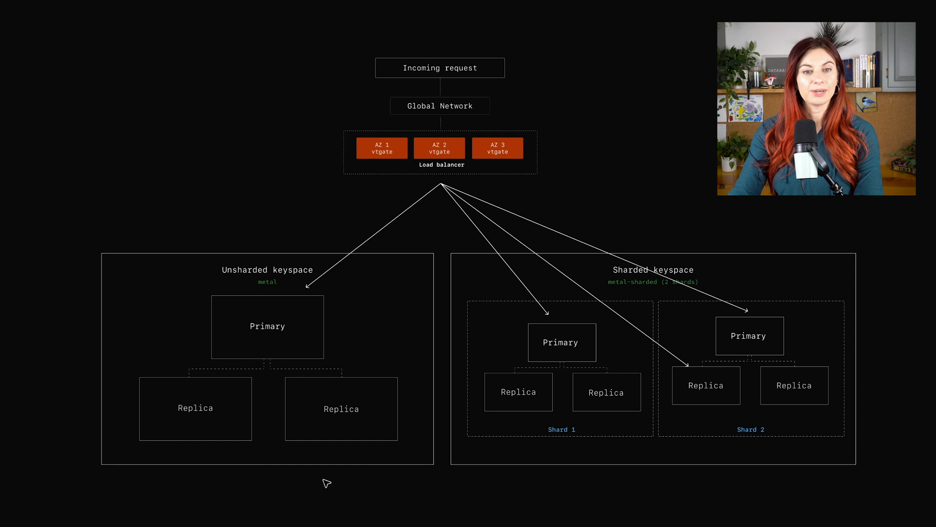
mouse_move(556, 480)
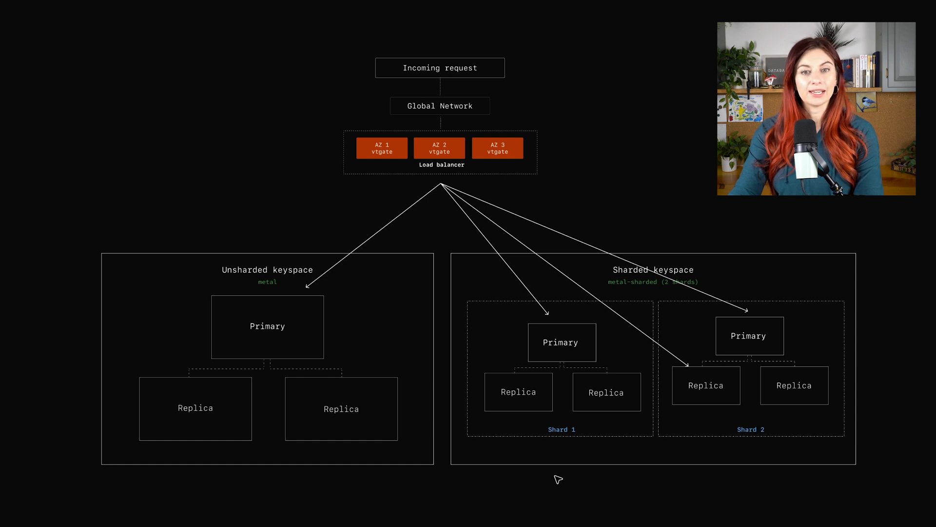
mouse_move(566, 478)
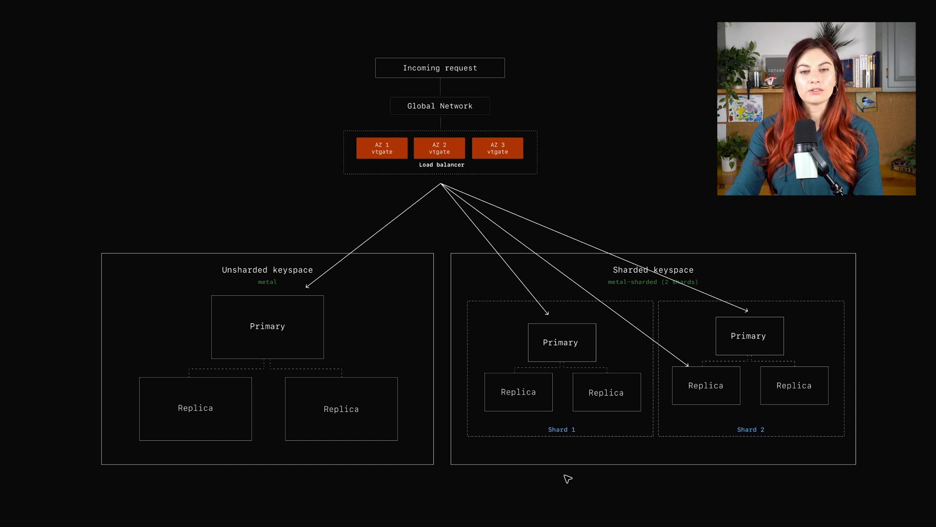
mouse_move(629, 437)
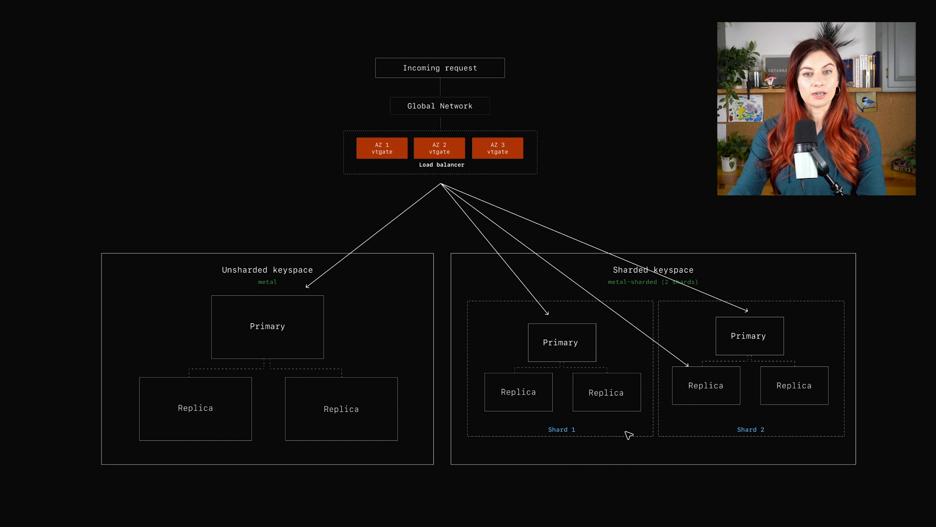
mouse_move(784, 441)
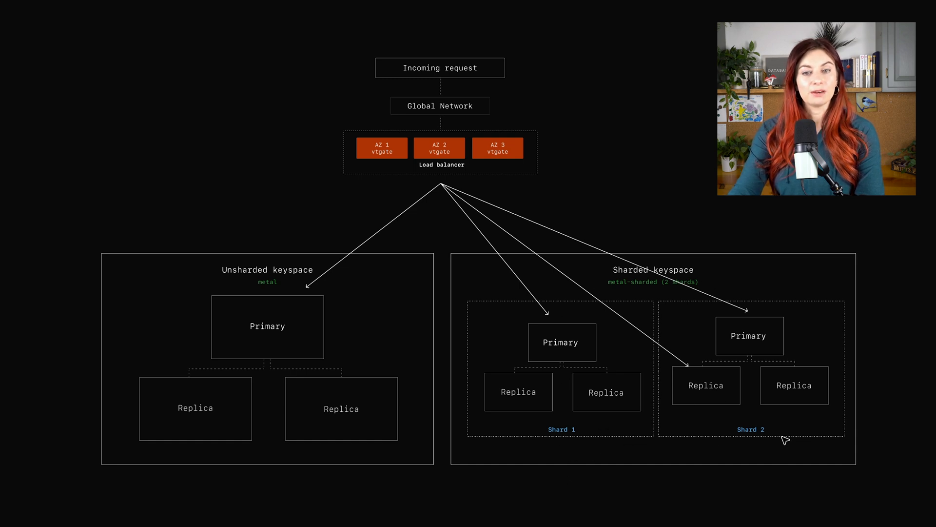
mouse_move(523, 350)
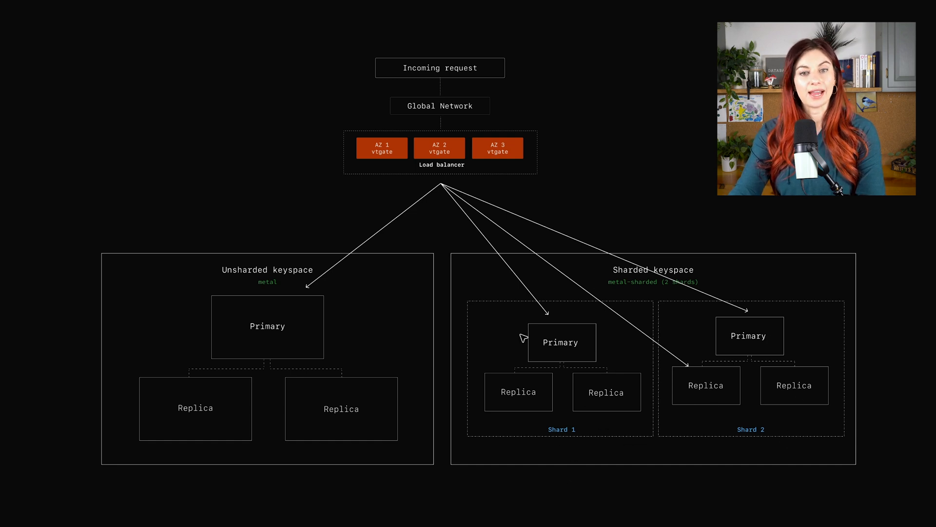
mouse_move(641, 417)
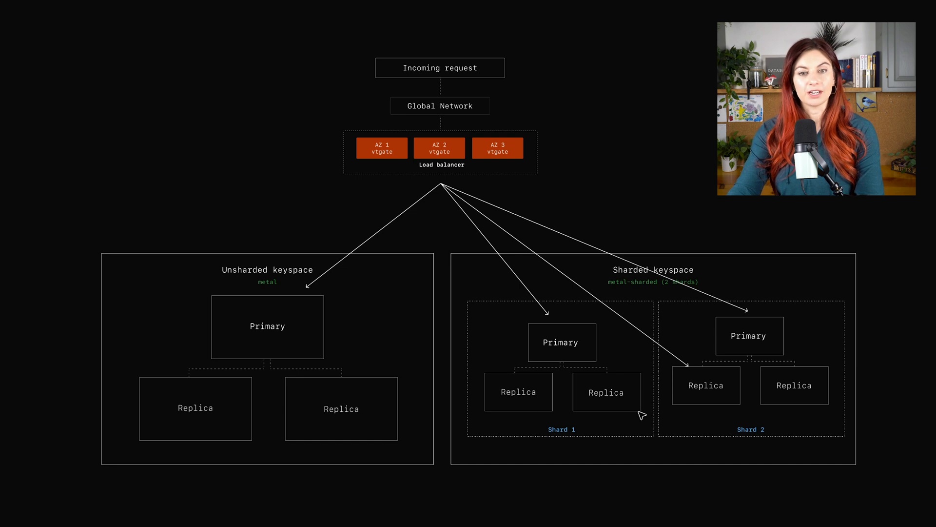
mouse_move(594, 392)
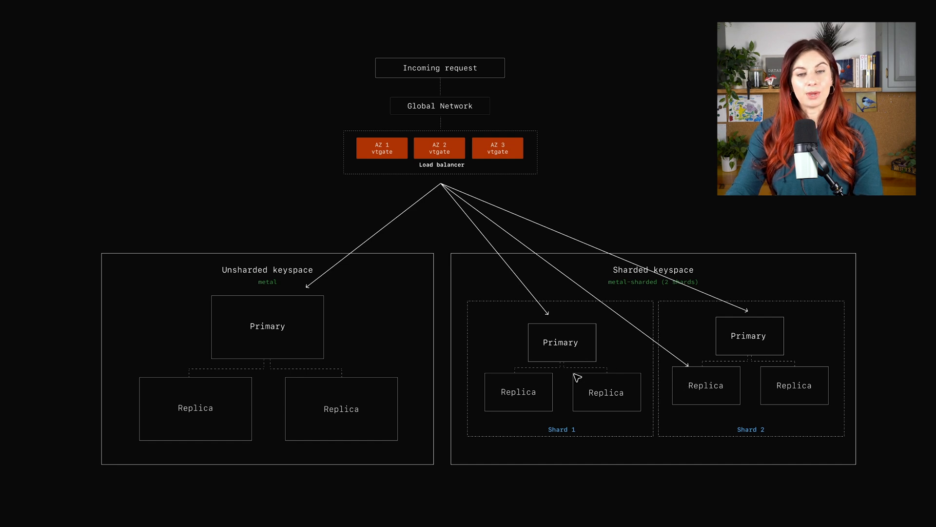
mouse_move(572, 400)
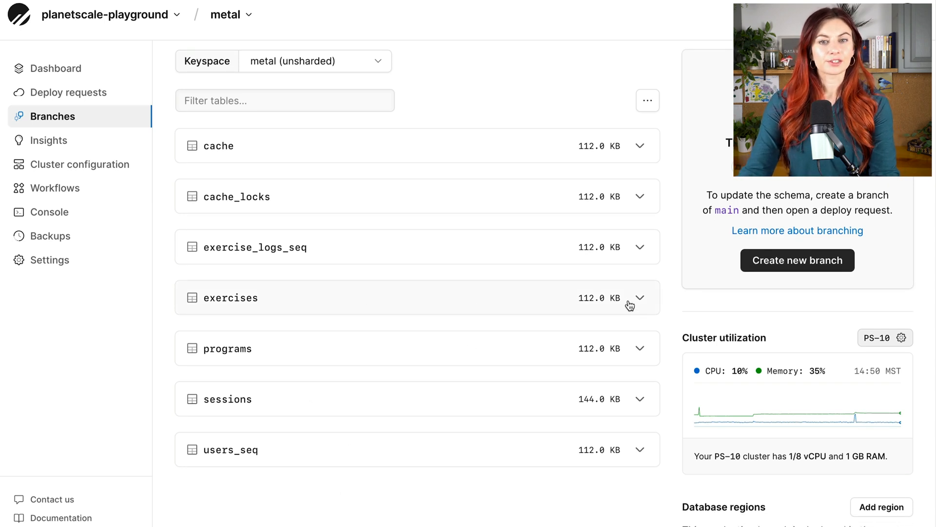
Step: Expand the exercises and programs table rows, then scroll to exercise_logs and users
left_click(640, 298)
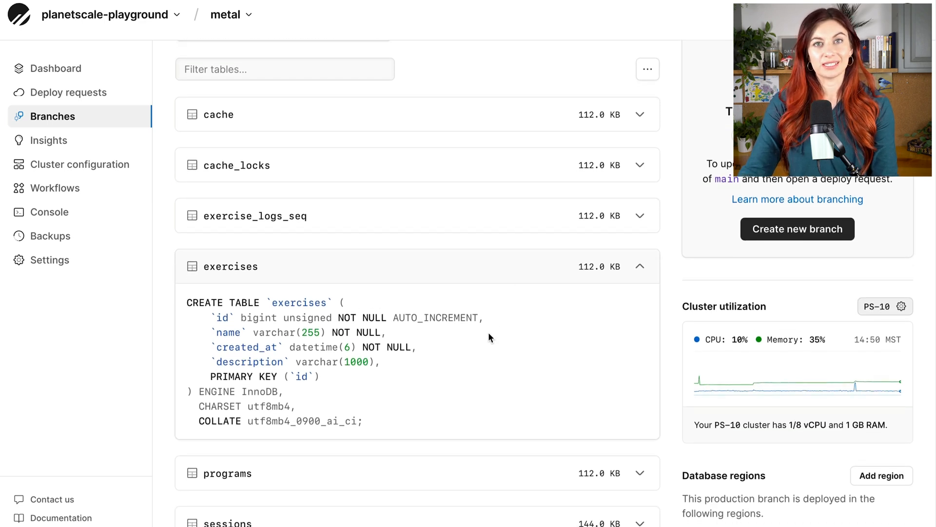
mouse_move(532, 323)
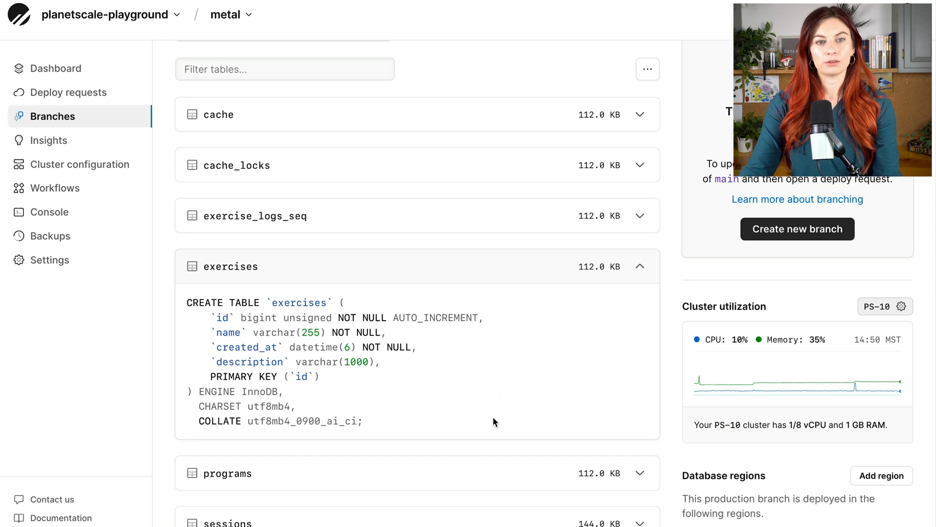
scroll("down", 3)
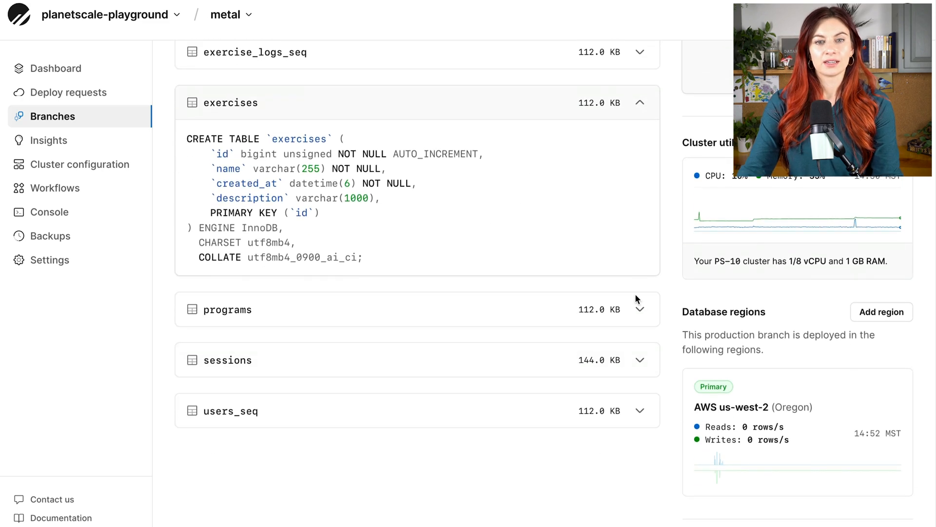
left_click(227, 310)
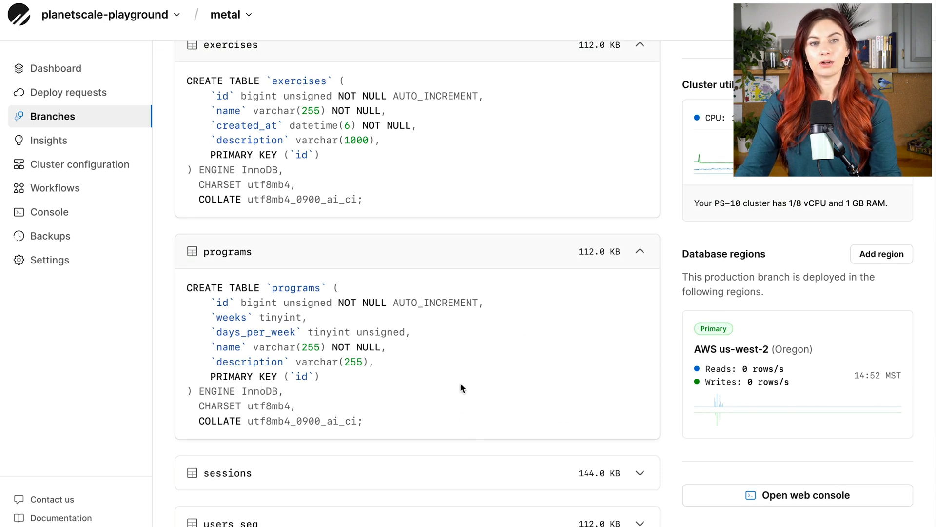
mouse_move(482, 381)
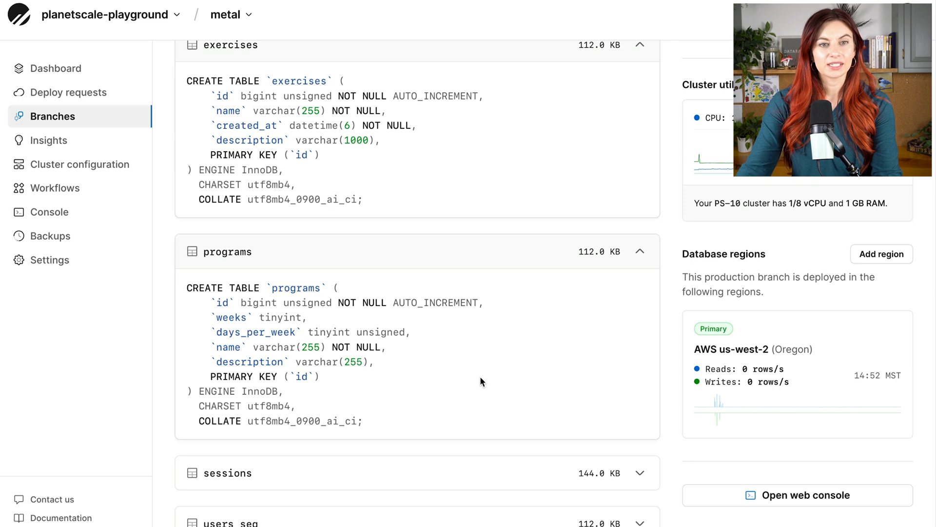
scroll("down", 3)
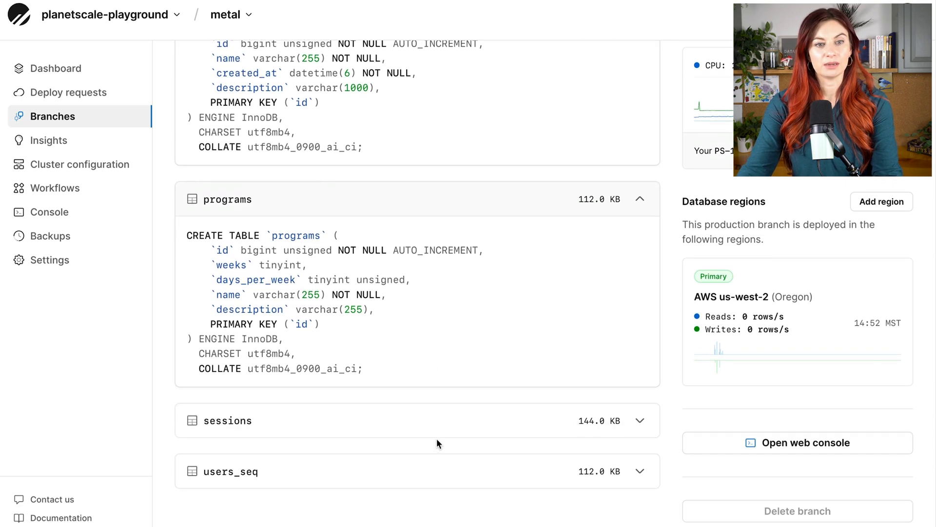
scroll("down", 3)
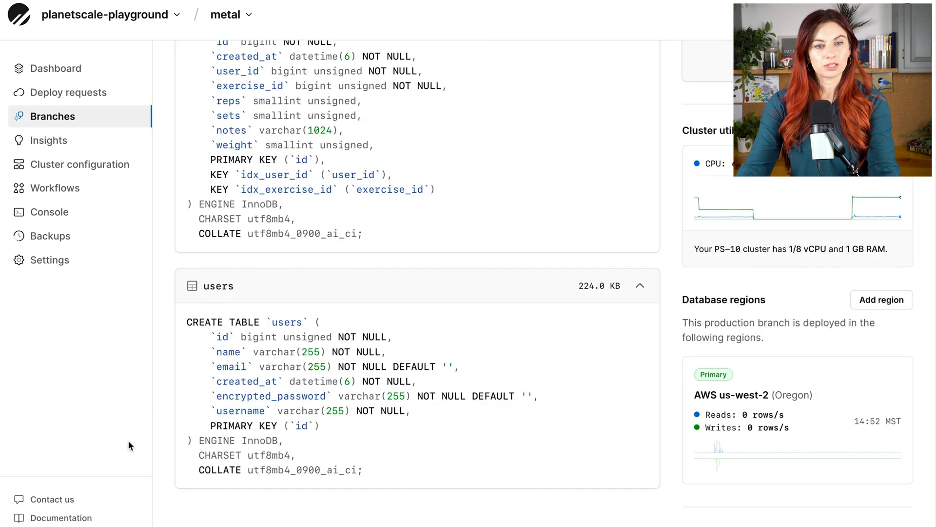
mouse_move(140, 423)
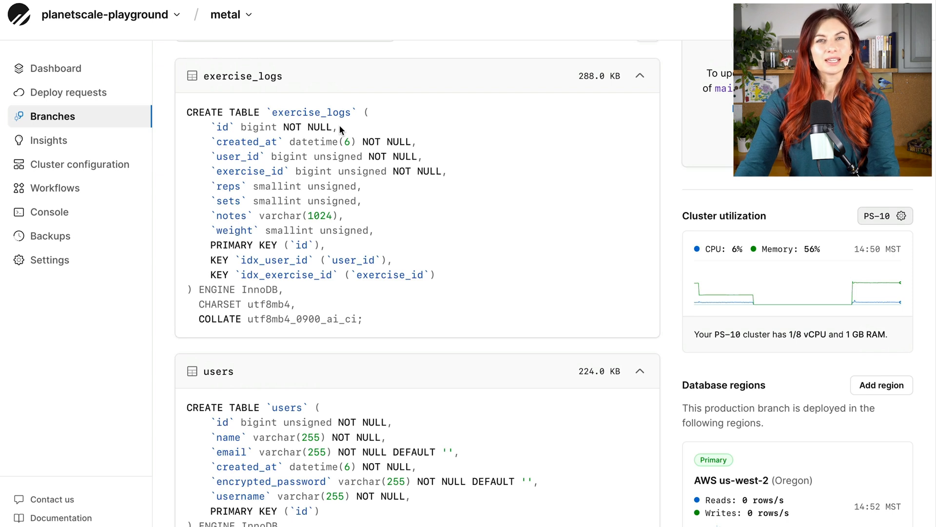
mouse_move(301, 152)
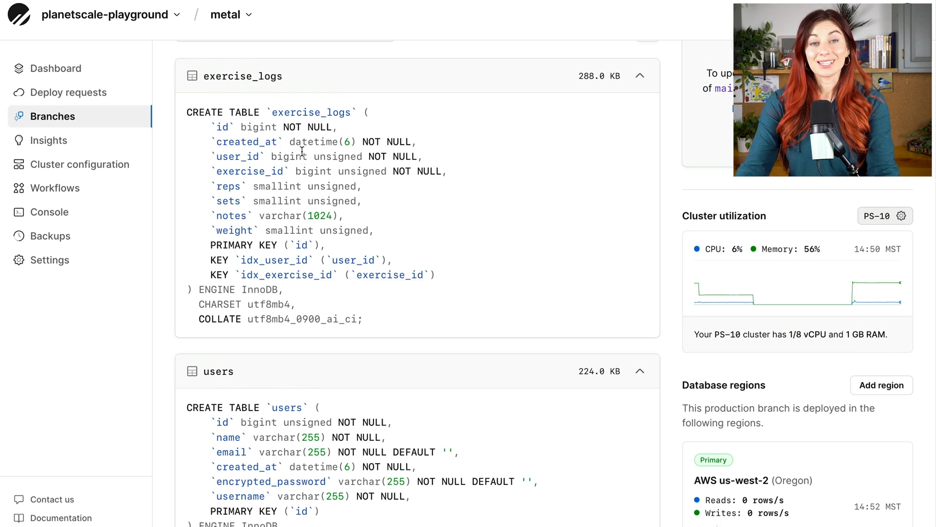
mouse_move(546, 292)
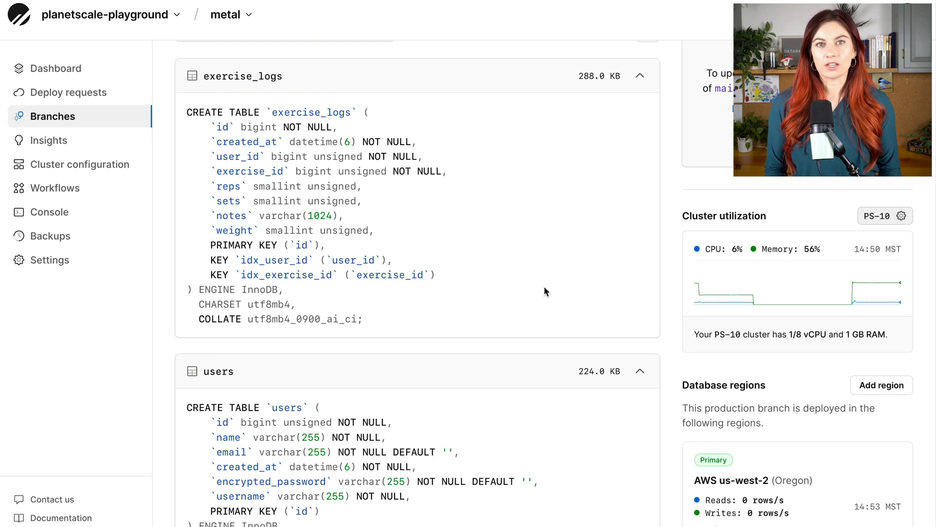
mouse_move(548, 260)
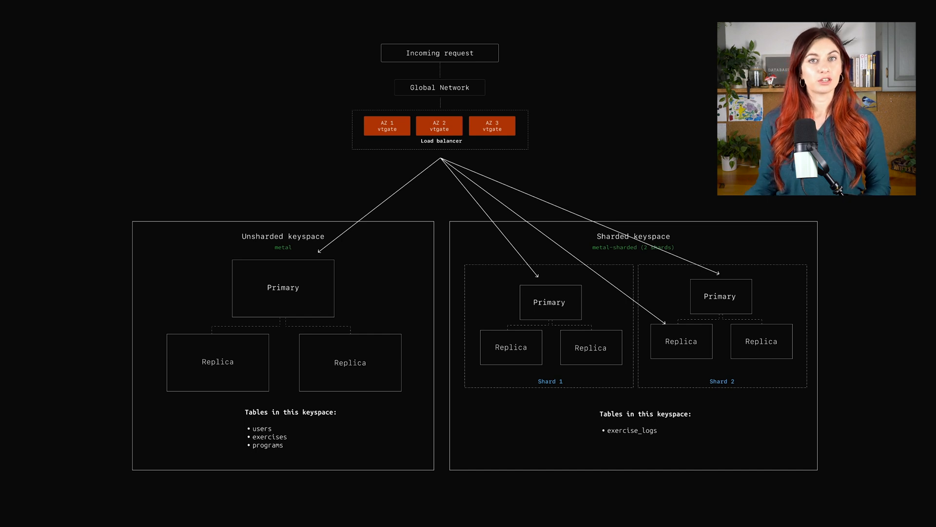
mouse_move(833, 239)
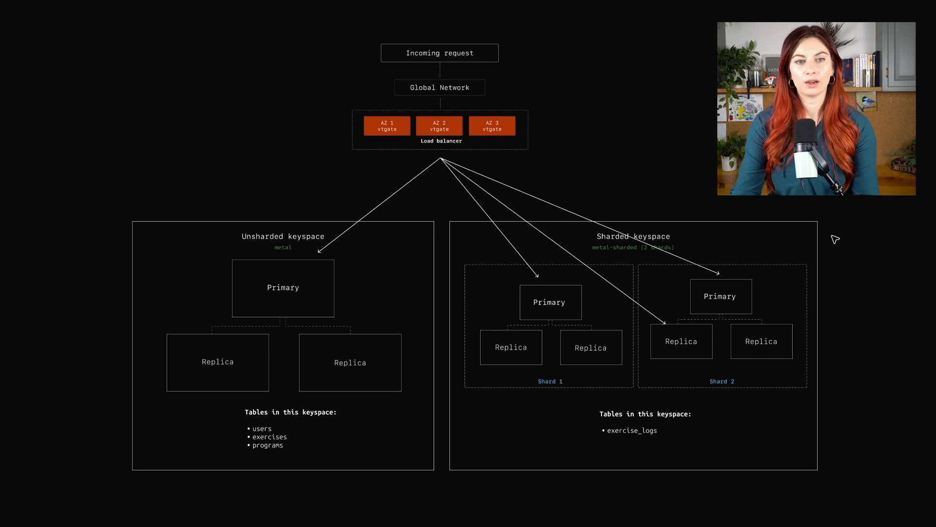
mouse_move(299, 246)
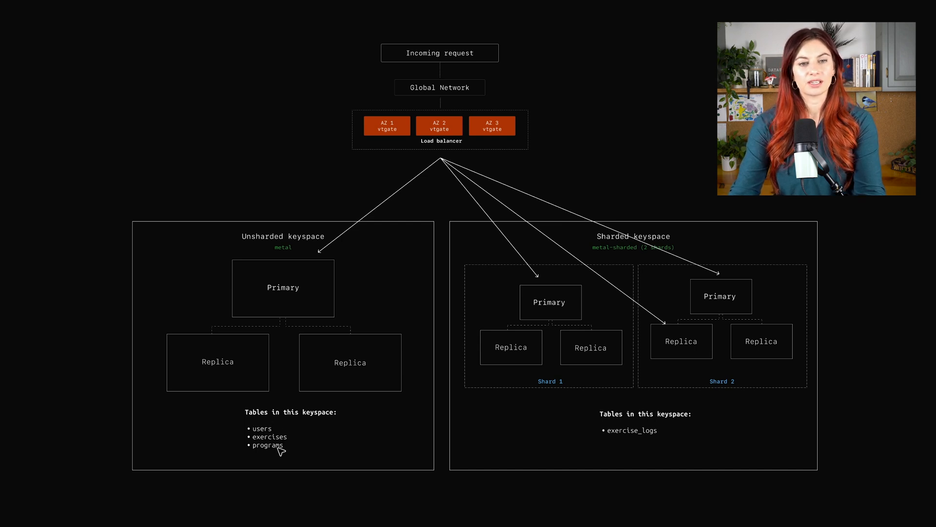
mouse_move(297, 448)
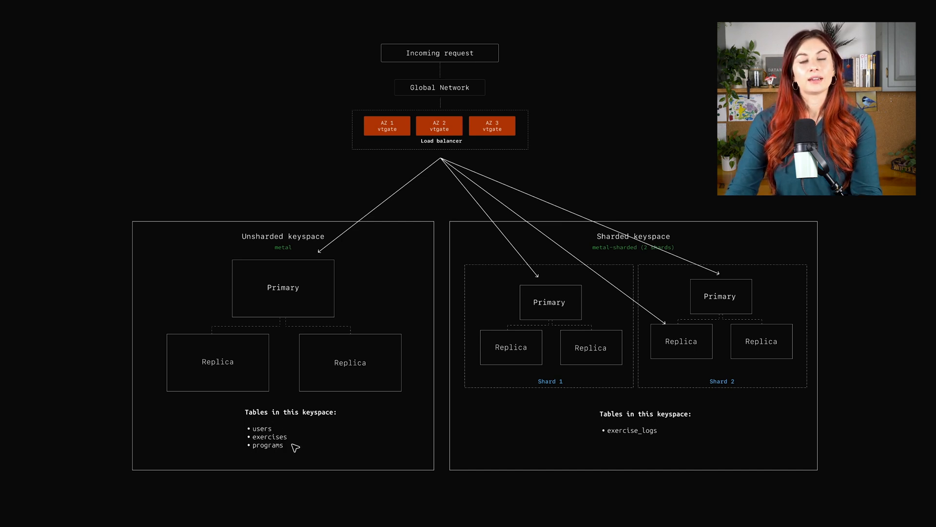
mouse_move(669, 457)
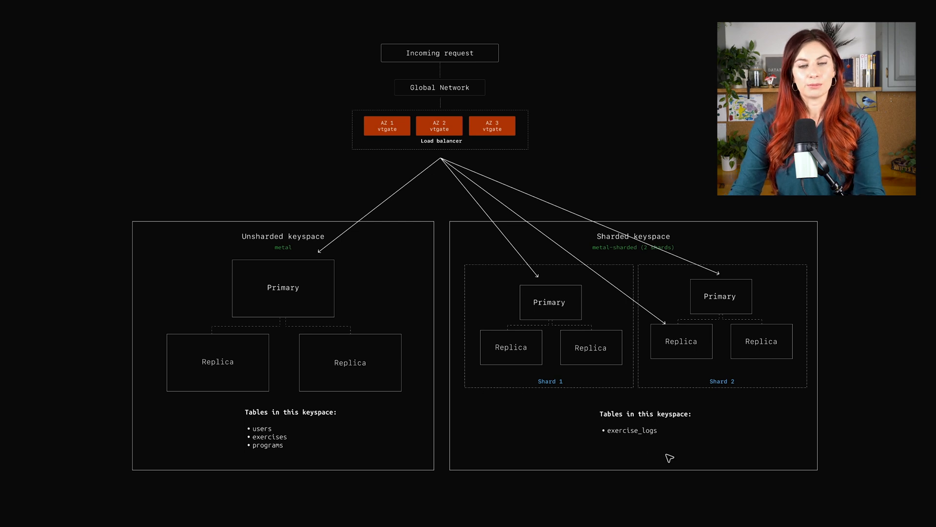
mouse_move(675, 449)
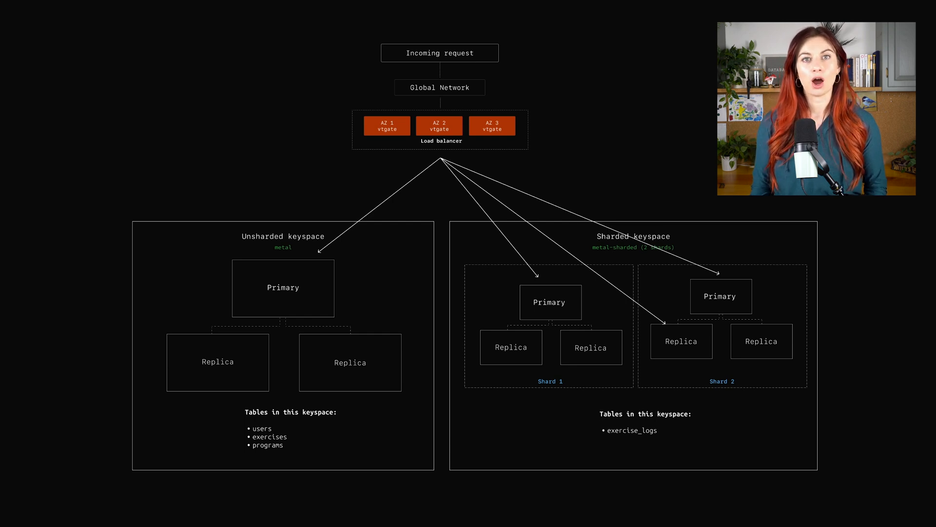
mouse_move(456, 182)
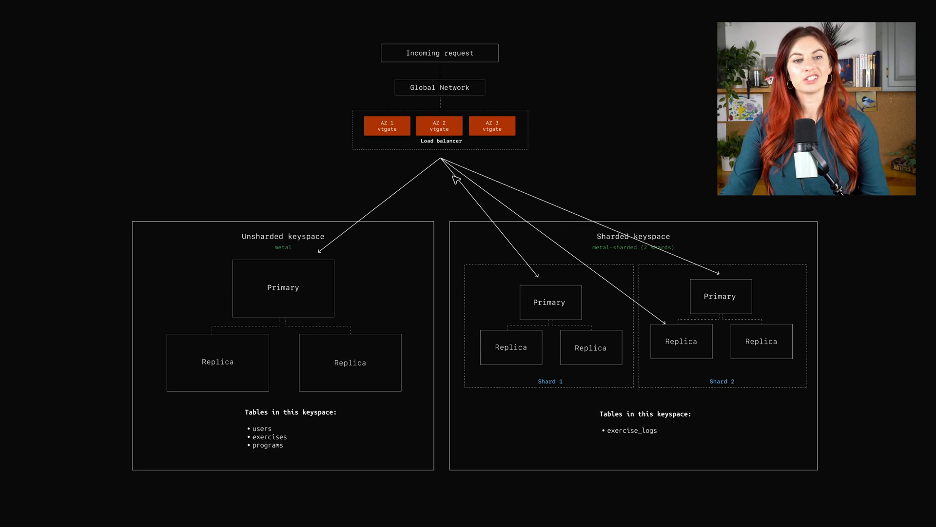
mouse_move(339, 482)
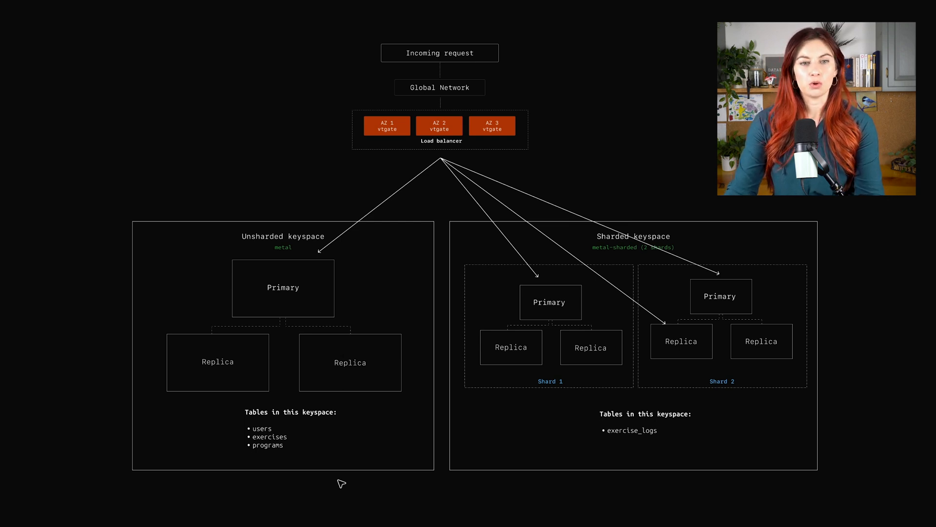
mouse_move(268, 452)
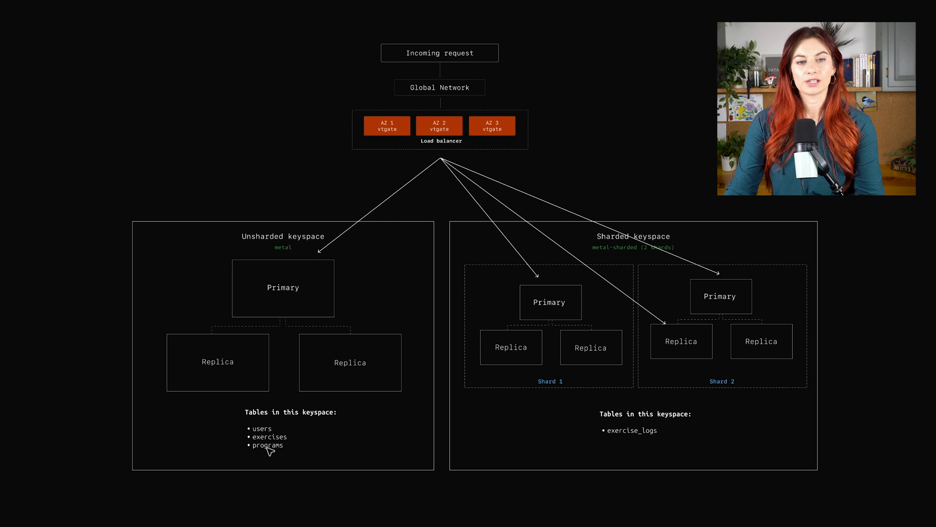
mouse_move(671, 441)
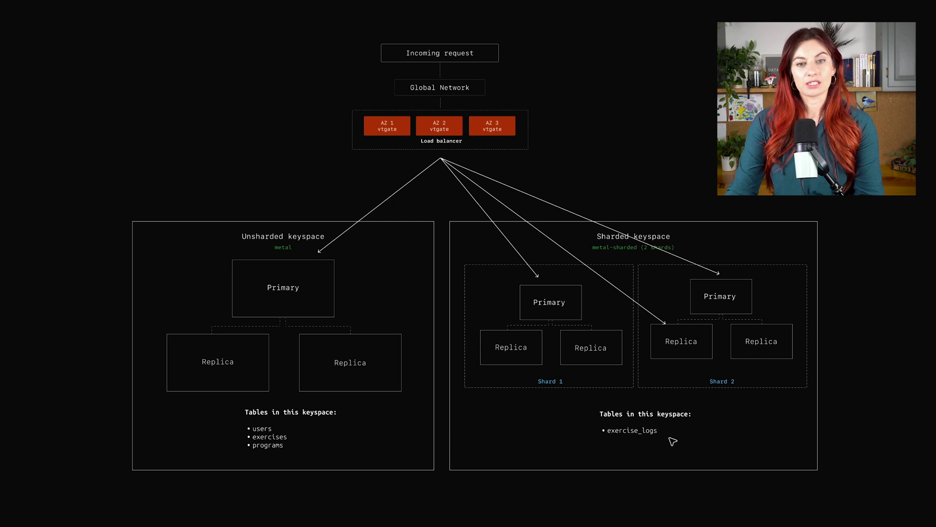
mouse_move(666, 468)
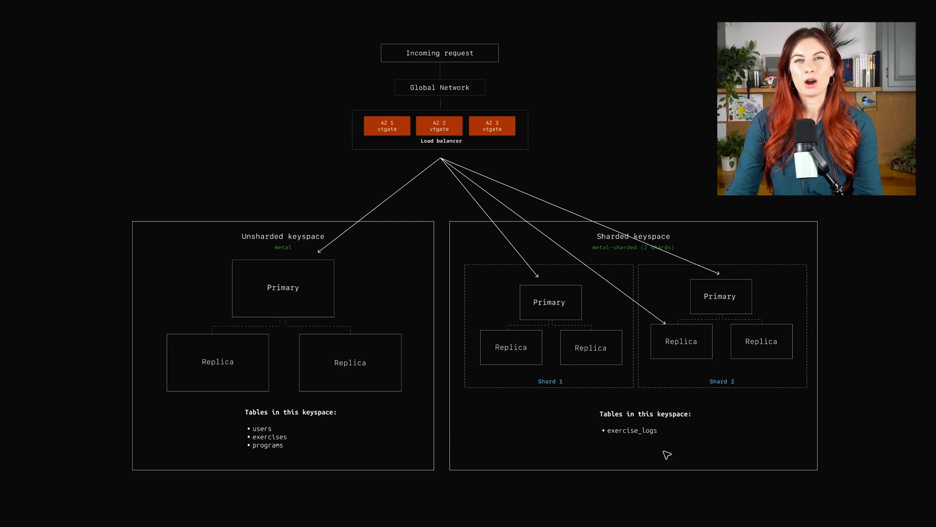
mouse_move(600, 310)
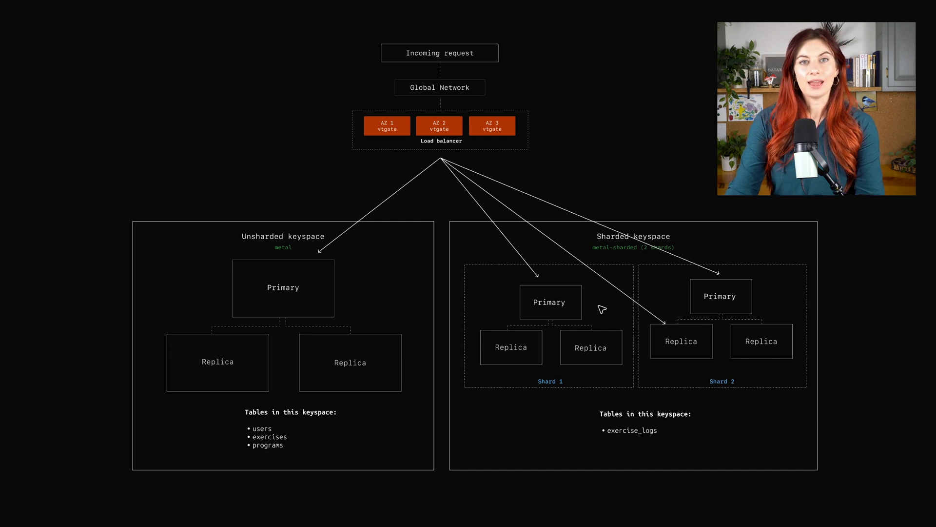
mouse_move(714, 497)
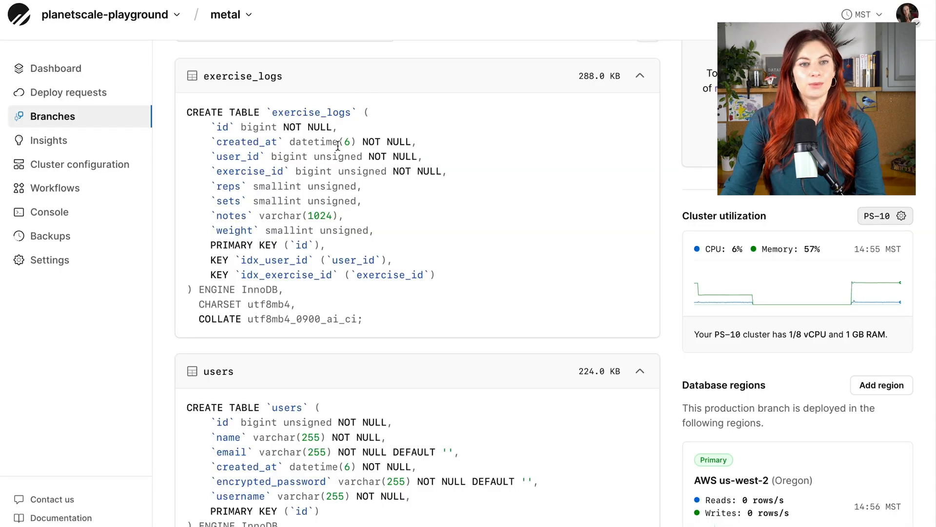
Step: Open the metal branch schema showing exercise_logs and users CREATE TABLE statements
double_click(238, 157)
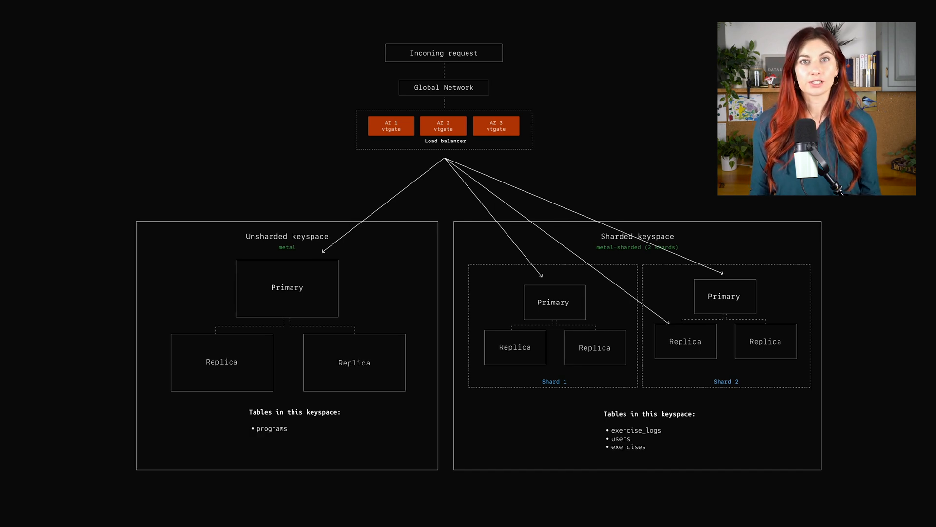
mouse_move(637, 433)
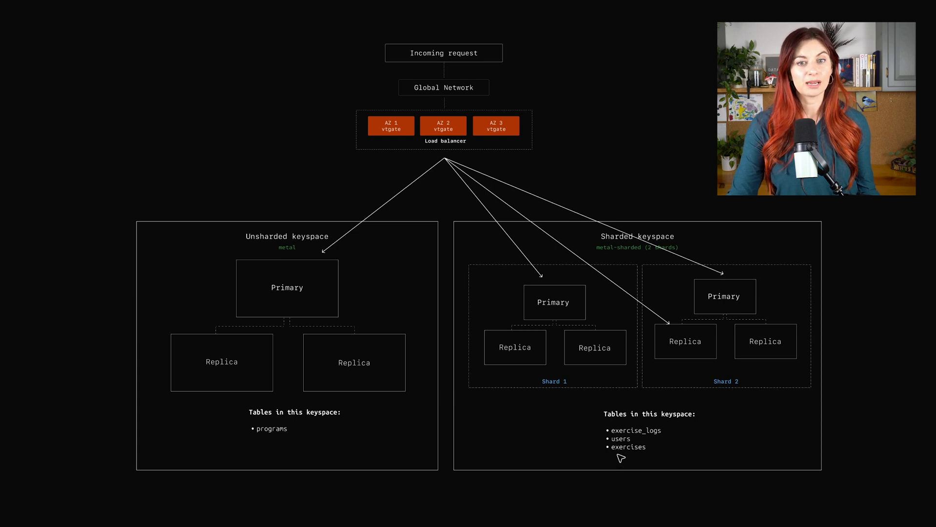
mouse_move(531, 461)
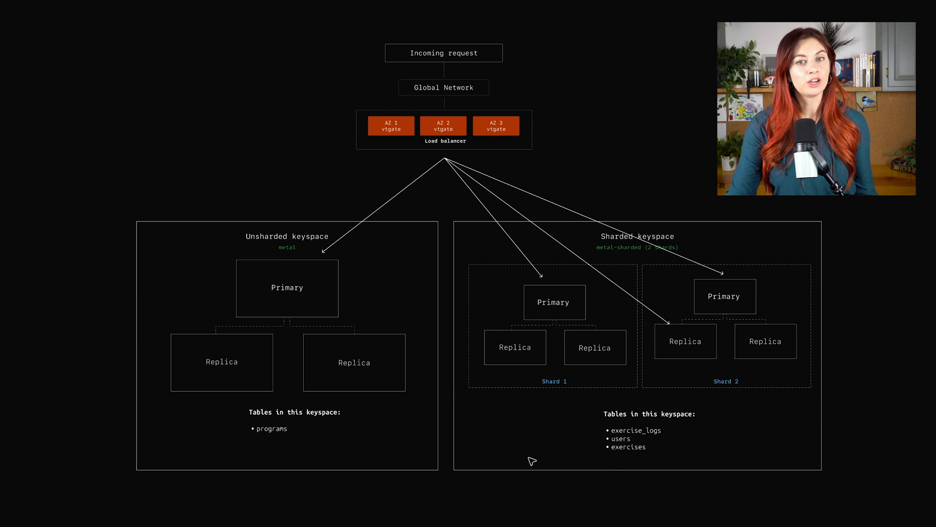
mouse_move(364, 464)
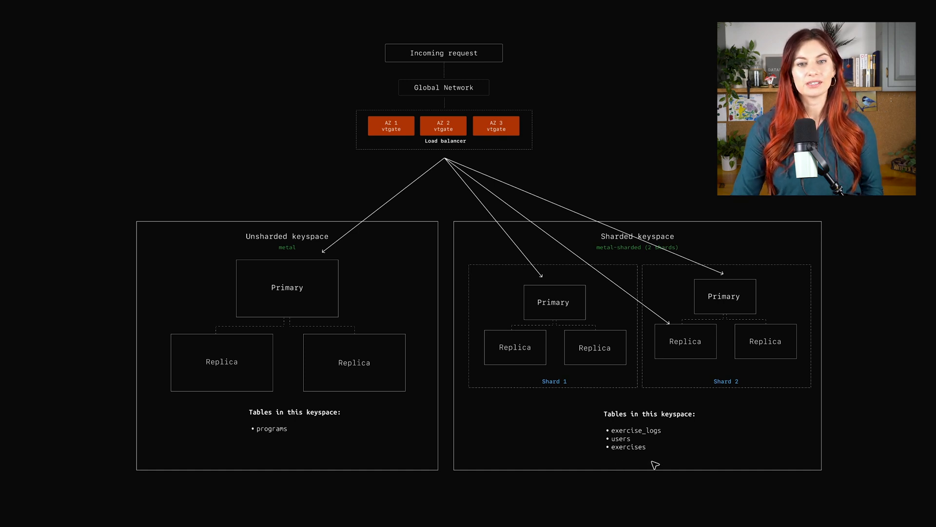
mouse_move(675, 393)
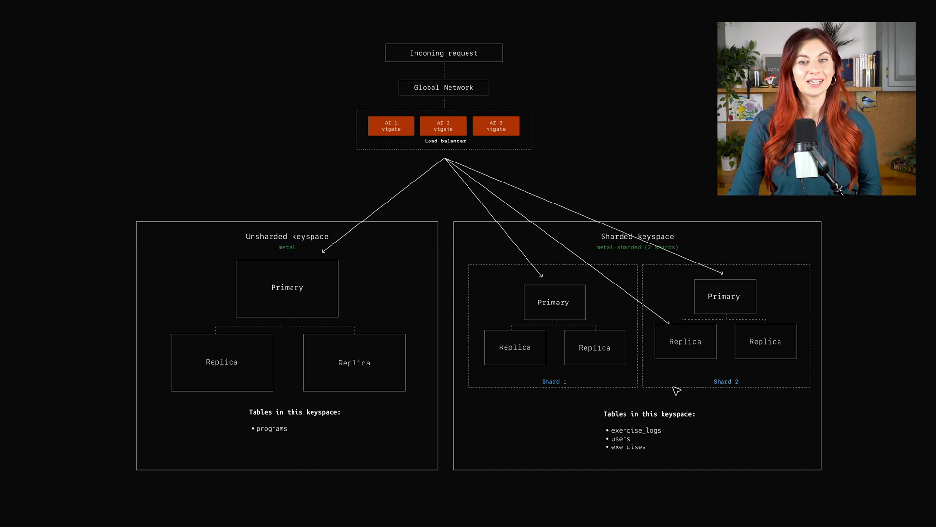
mouse_move(612, 458)
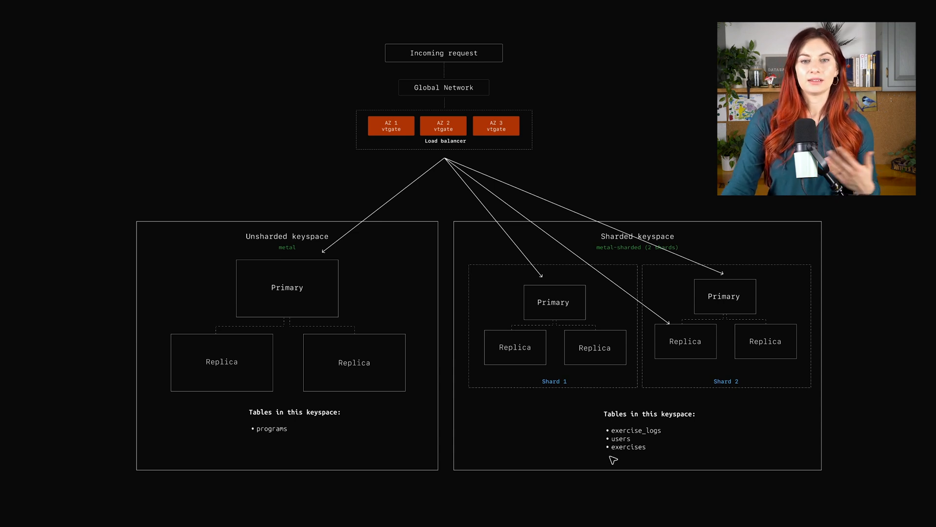
mouse_move(590, 445)
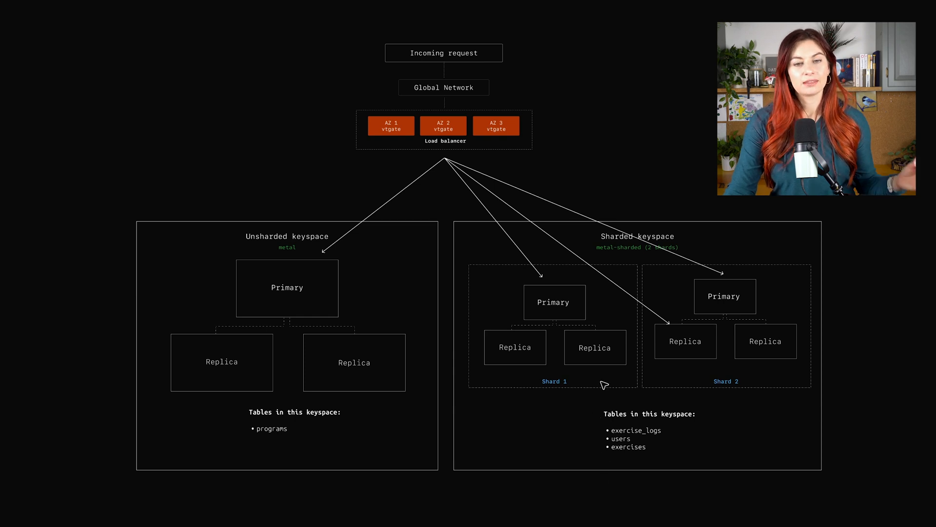
mouse_move(593, 399)
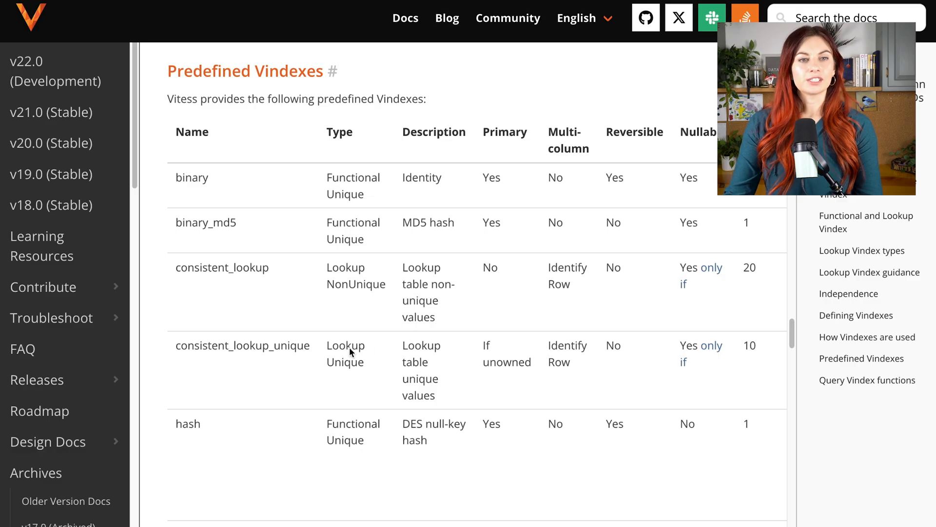
mouse_move(288, 474)
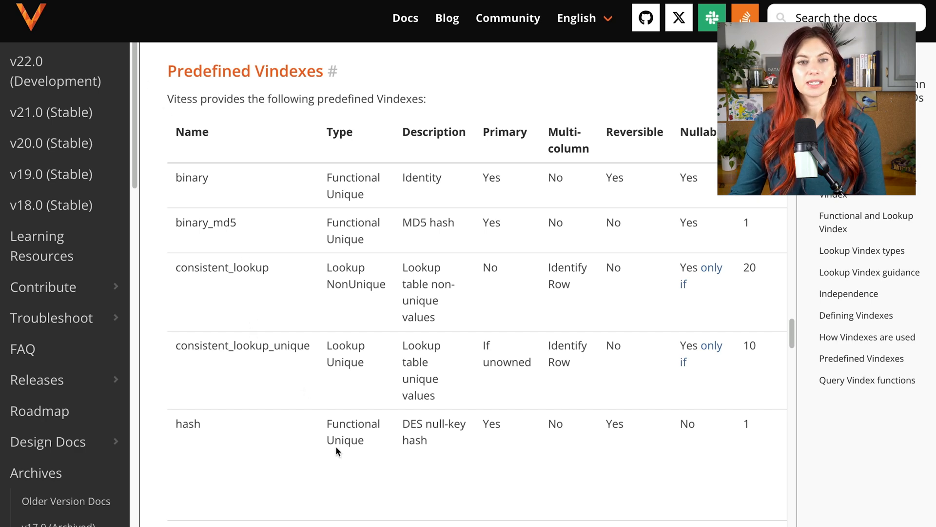
Step: Scroll the Predefined Vindexes table down to xxhash
scroll("down", 3)
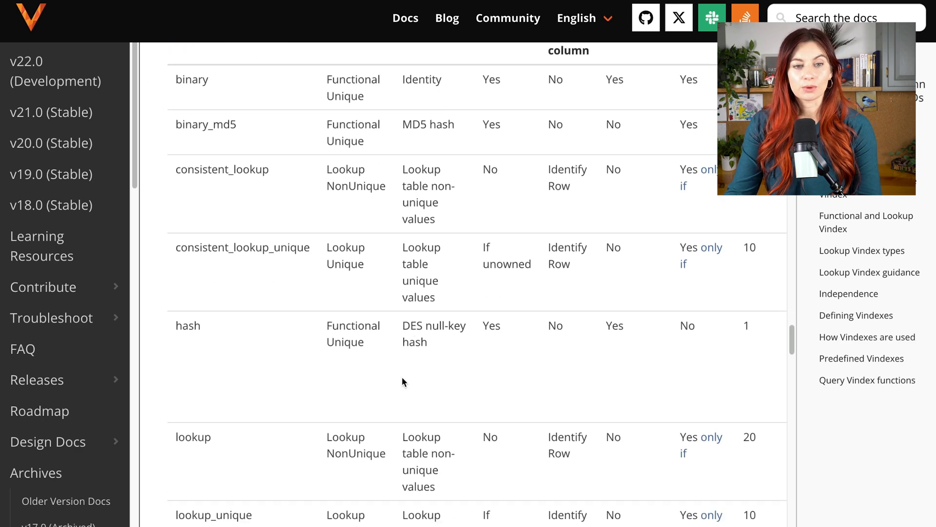
scroll("down", 3)
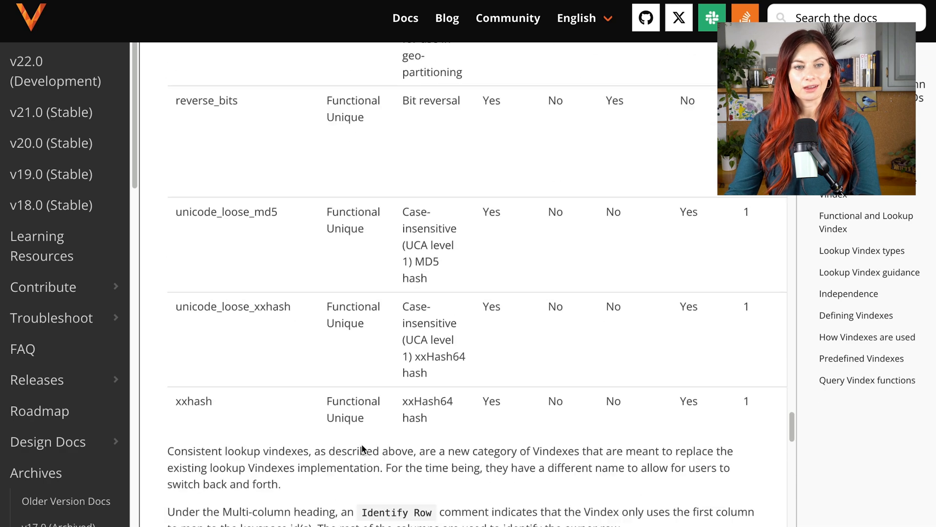
scroll("down", 3)
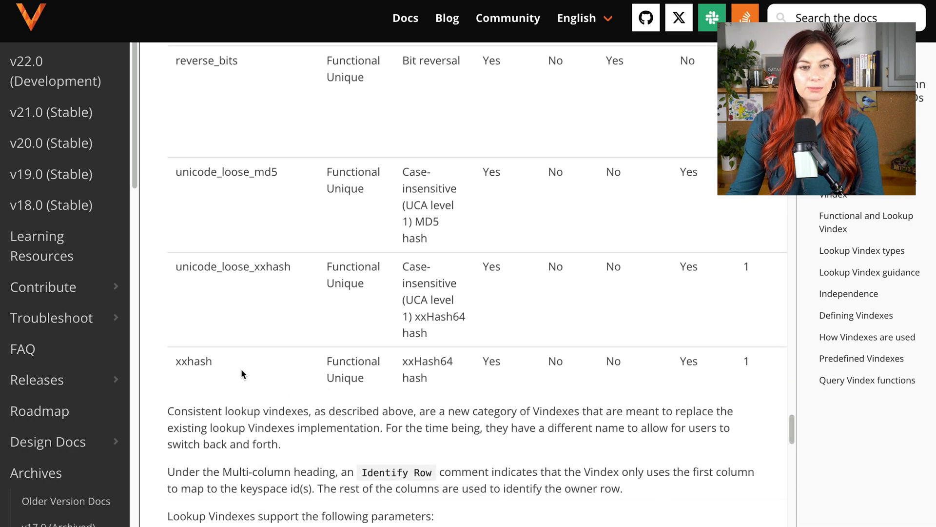
double_click(194, 361)
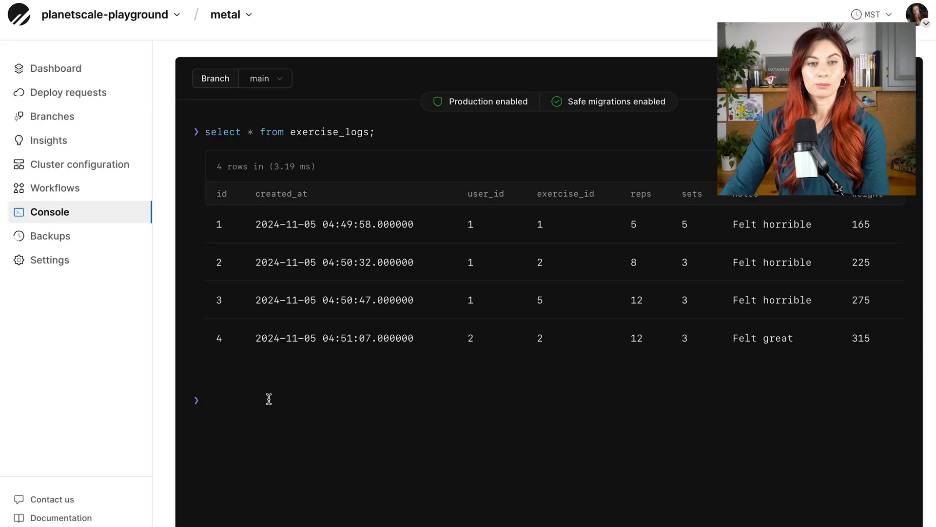
mouse_move(301, 104)
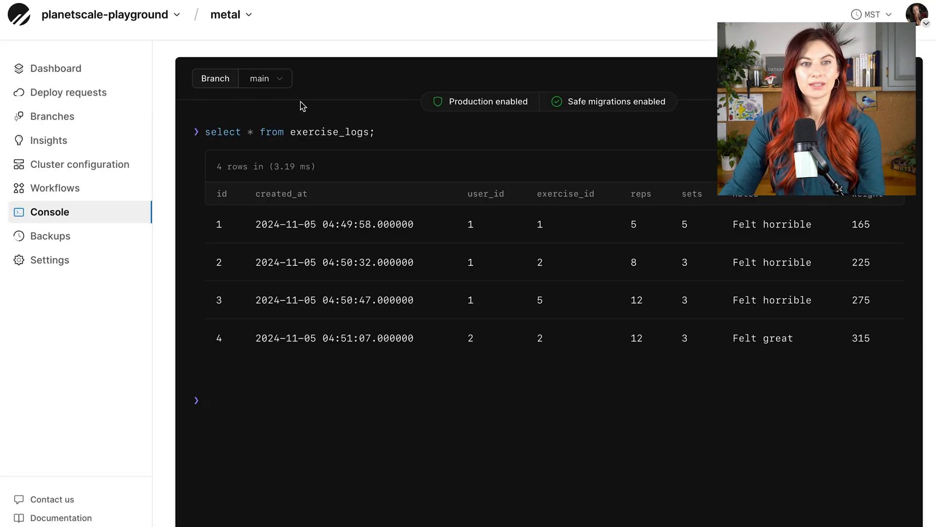
mouse_move(406, 67)
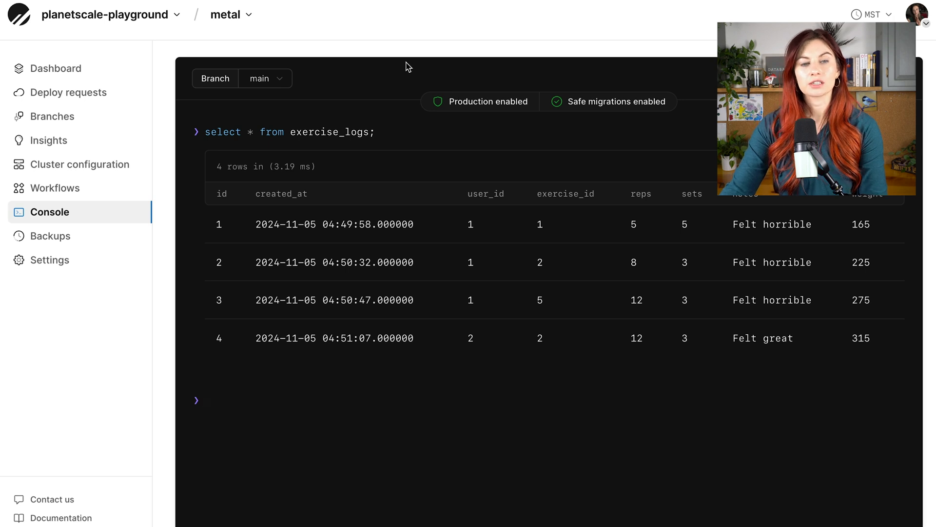
mouse_move(335, 377)
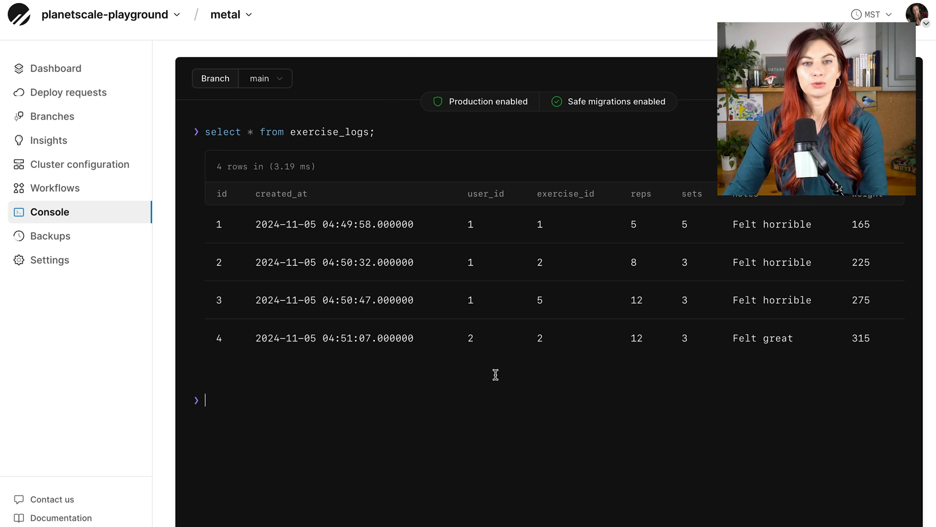
mouse_move(545, 207)
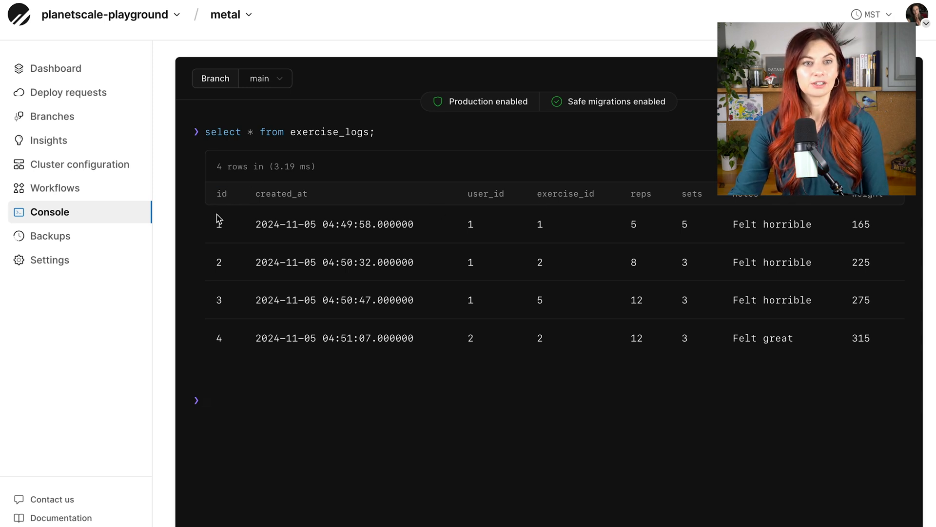
mouse_move(228, 296)
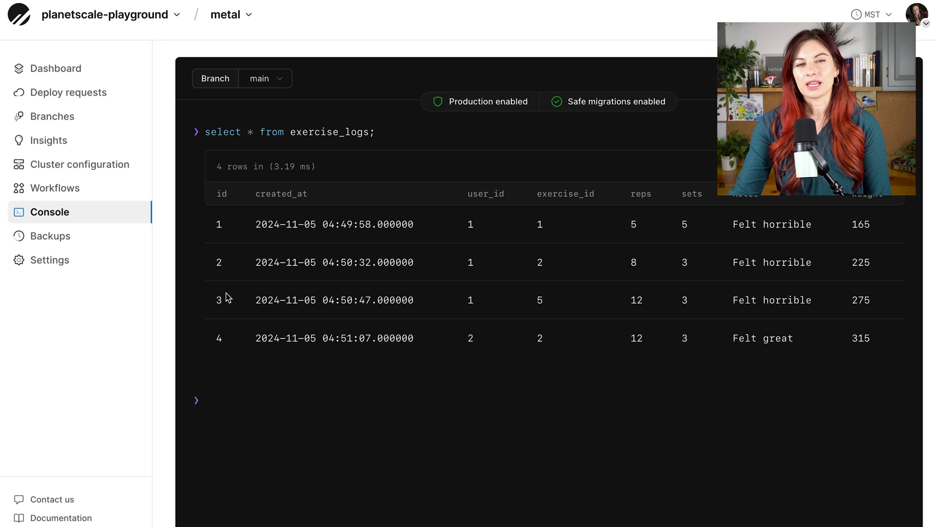
mouse_move(211, 231)
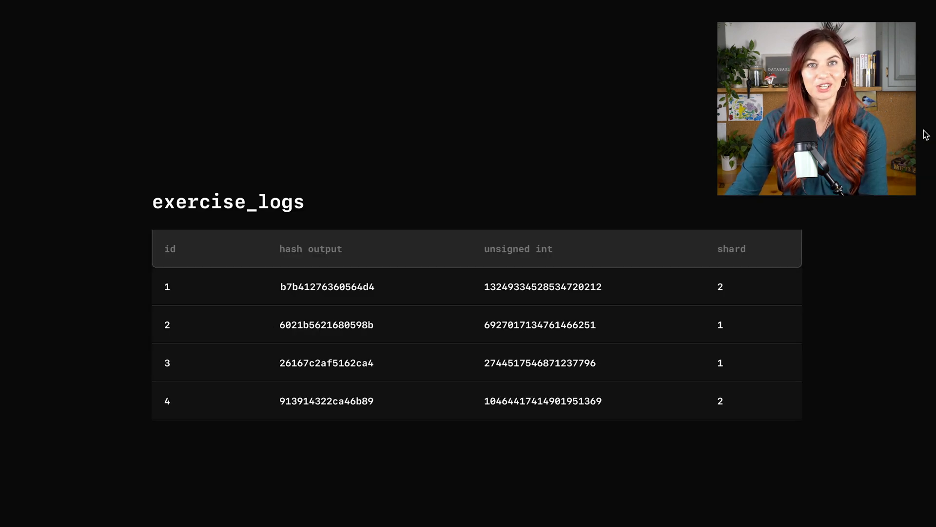
mouse_move(877, 482)
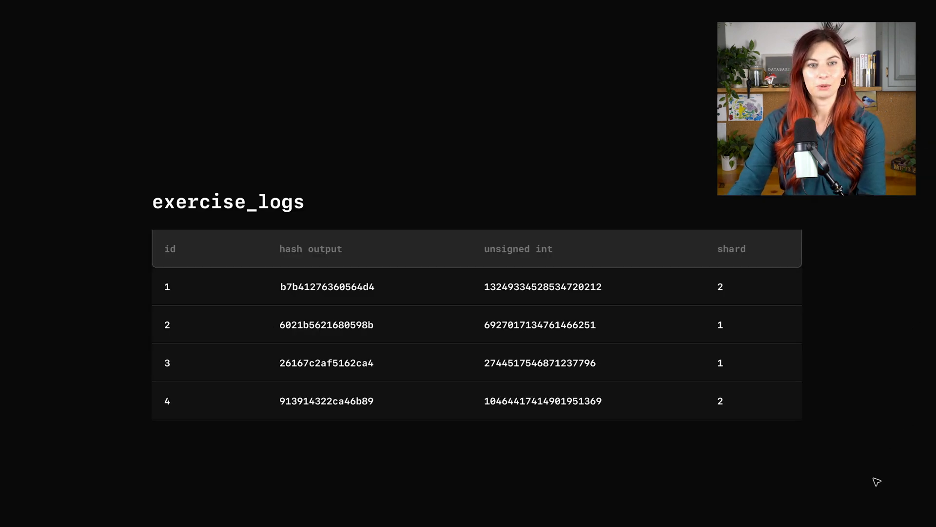
mouse_move(205, 219)
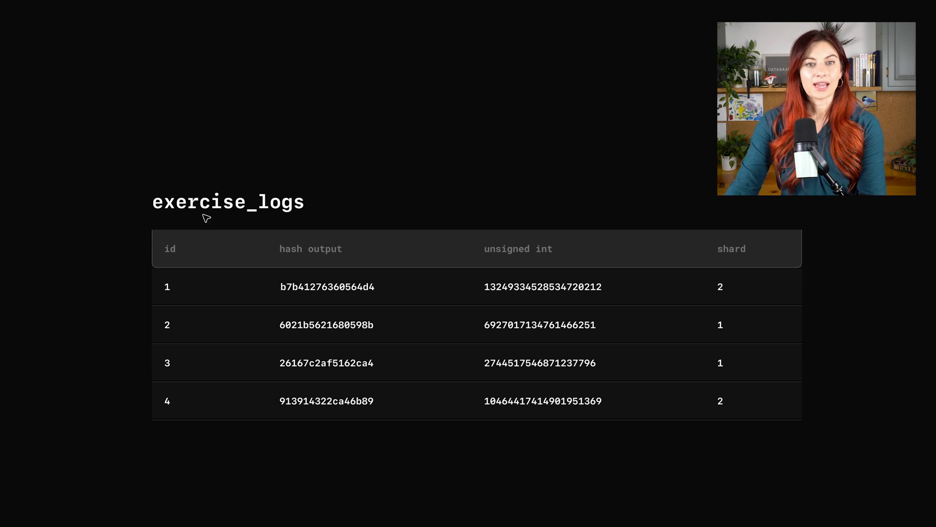
mouse_move(278, 255)
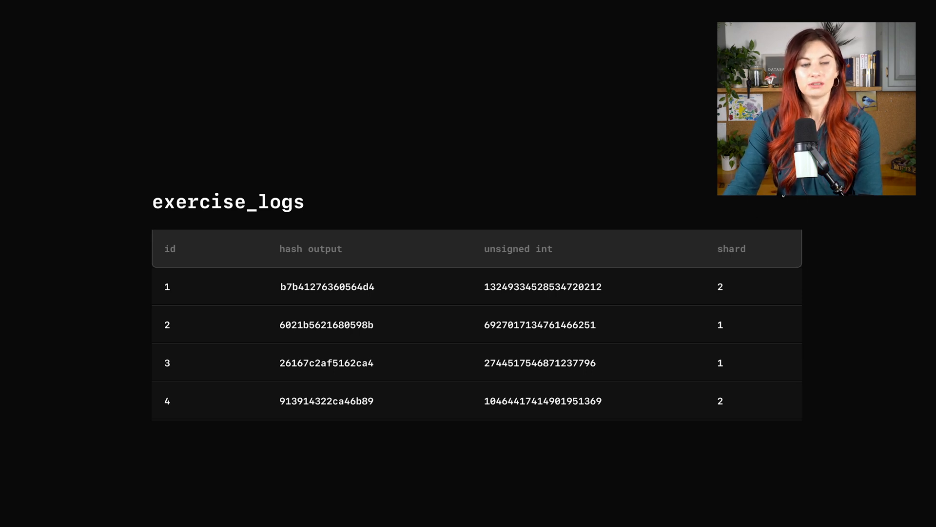
mouse_move(168, 289)
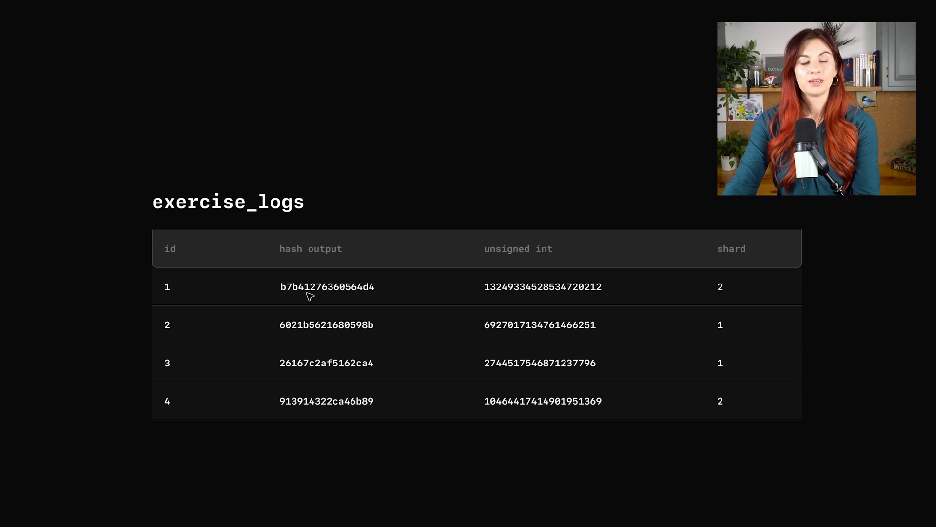
mouse_move(327, 300)
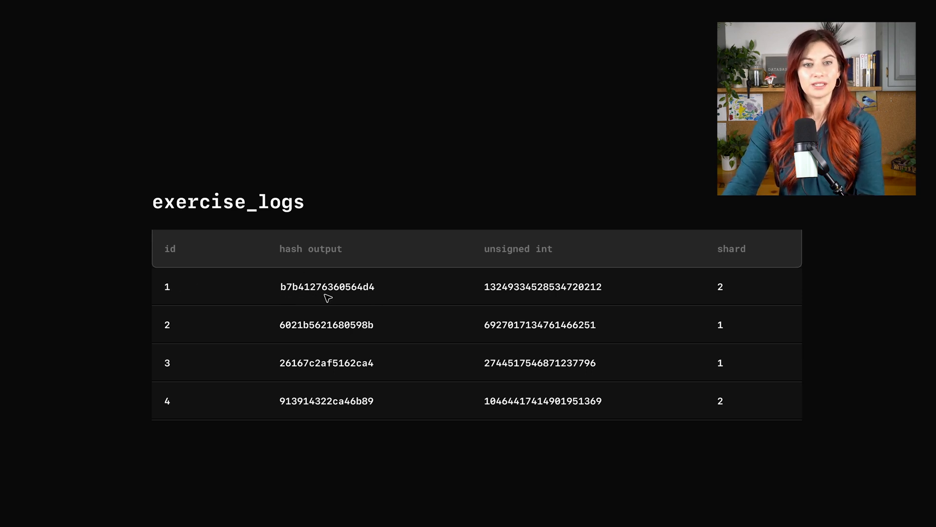
mouse_move(596, 288)
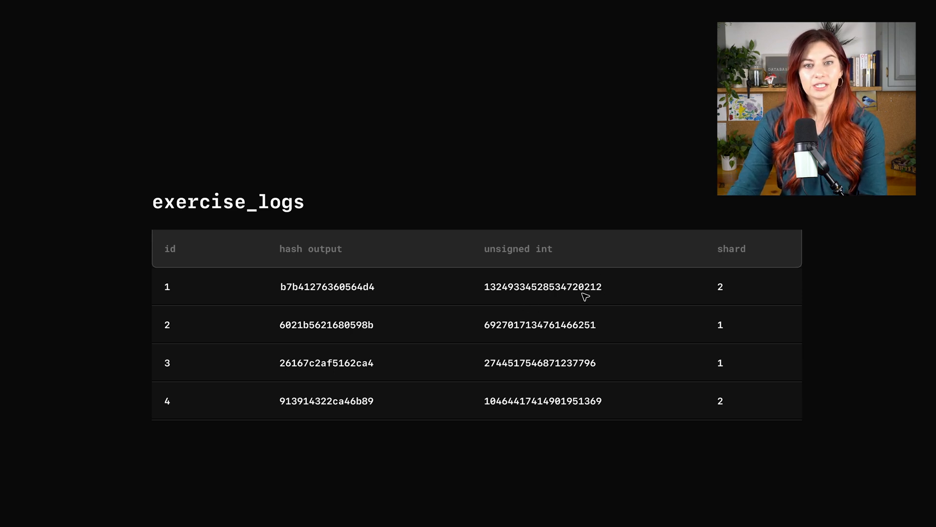
mouse_move(572, 294)
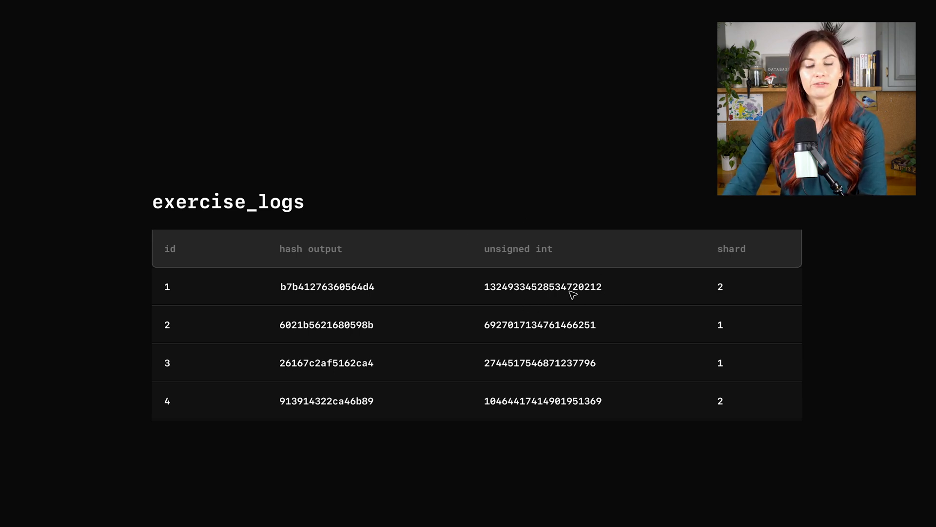
mouse_move(745, 295)
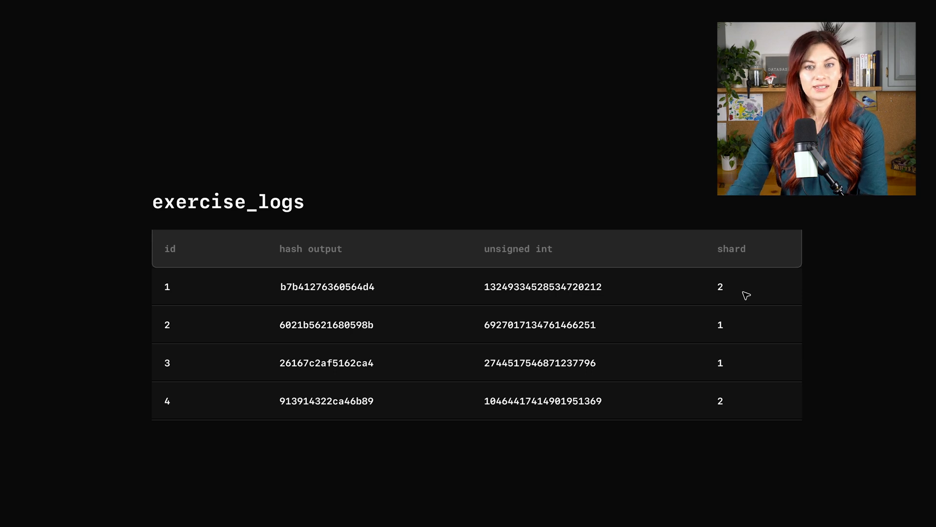
mouse_move(767, 297)
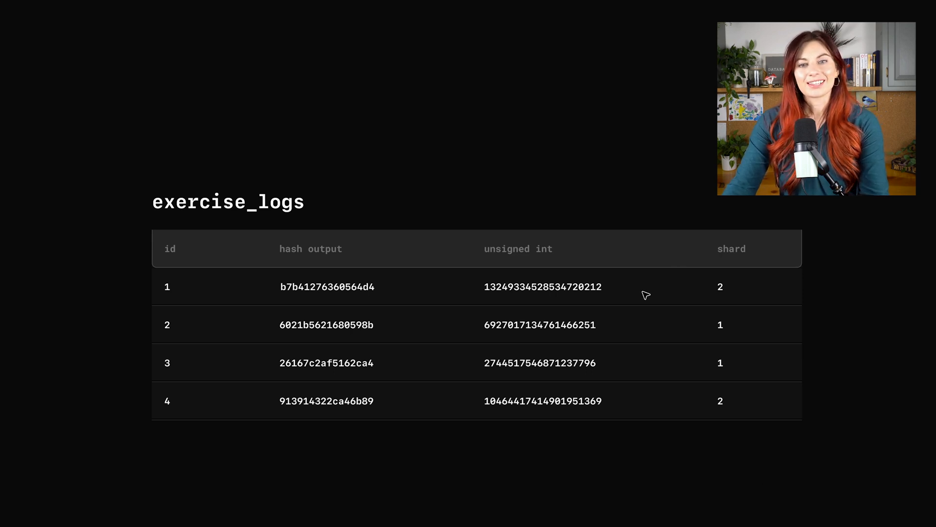
mouse_move(843, 270)
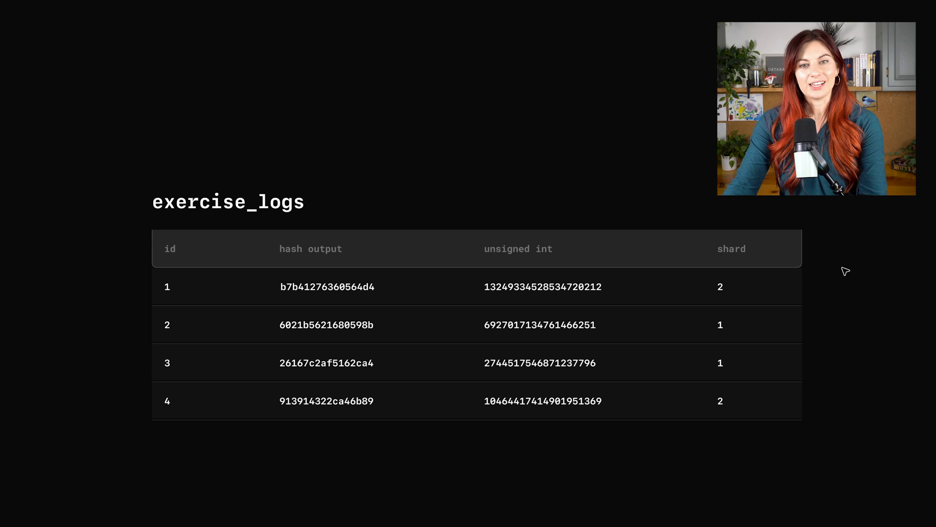
mouse_move(835, 410)
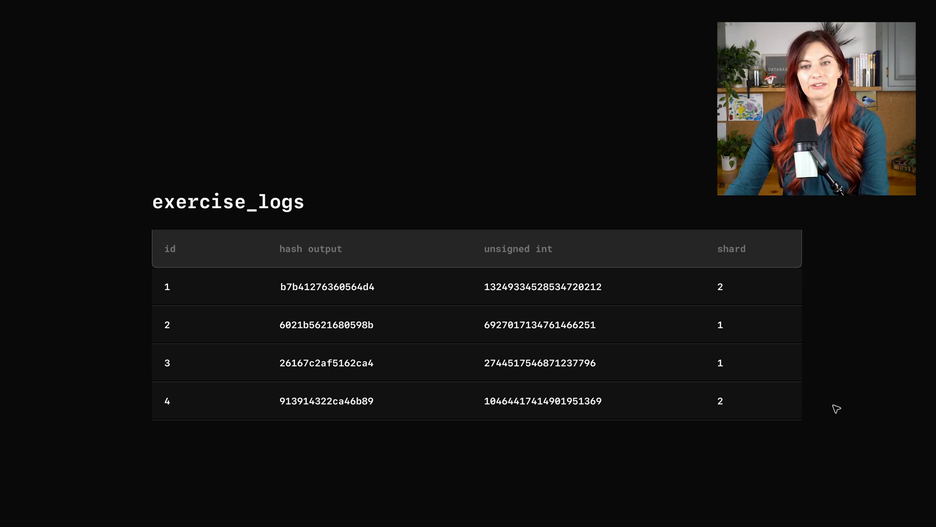
mouse_move(814, 439)
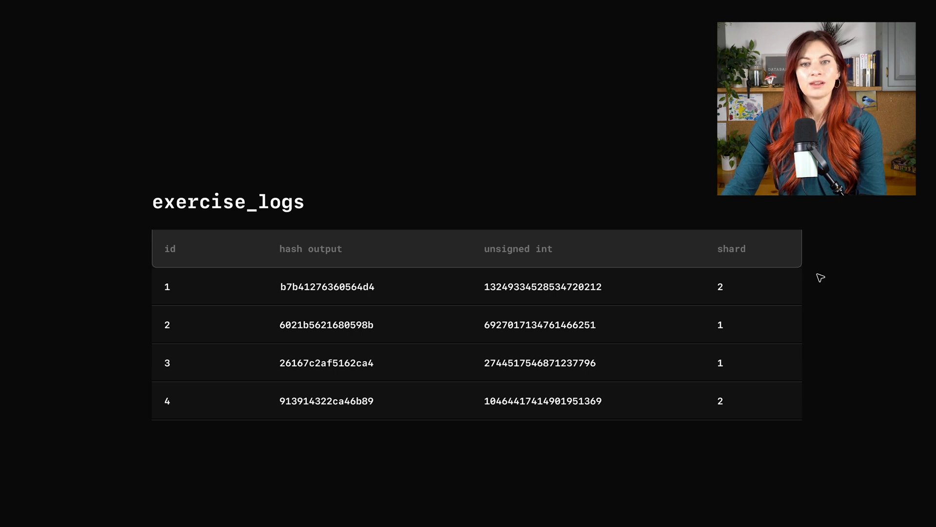
mouse_move(744, 293)
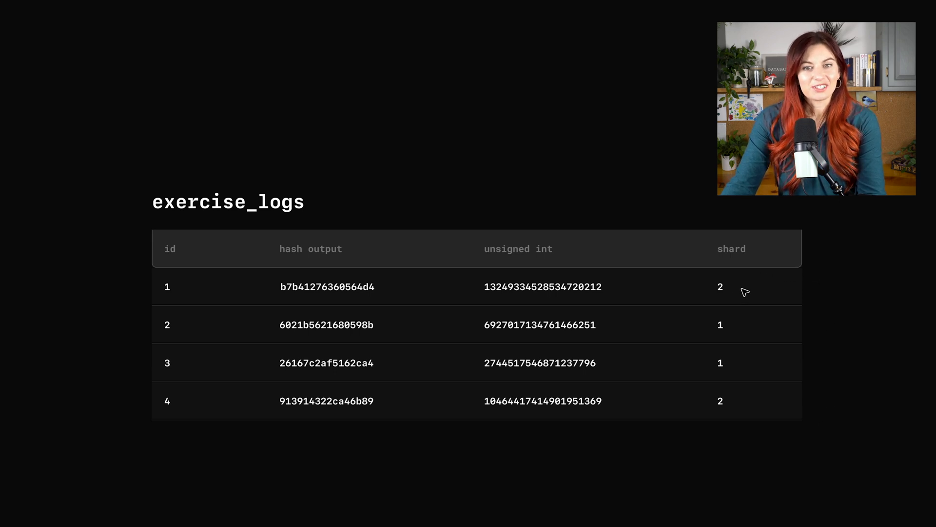
mouse_move(689, 466)
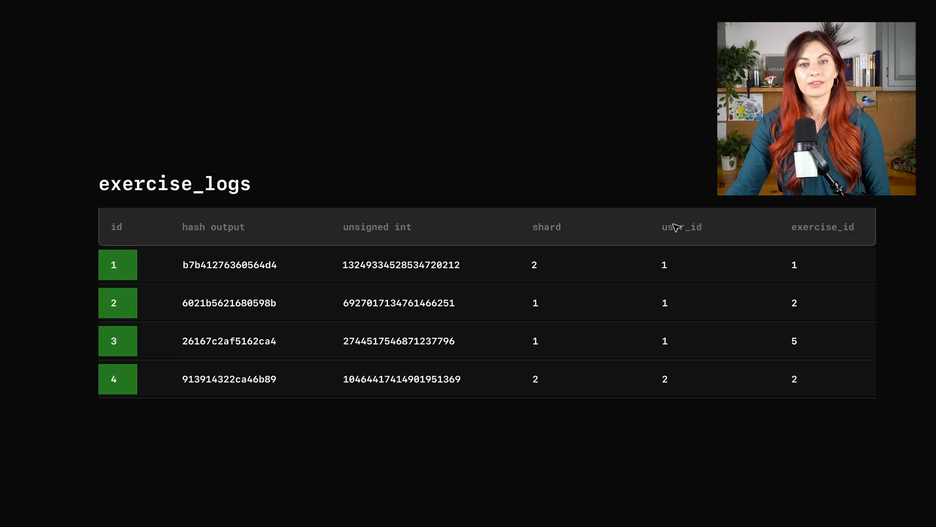
mouse_move(670, 211)
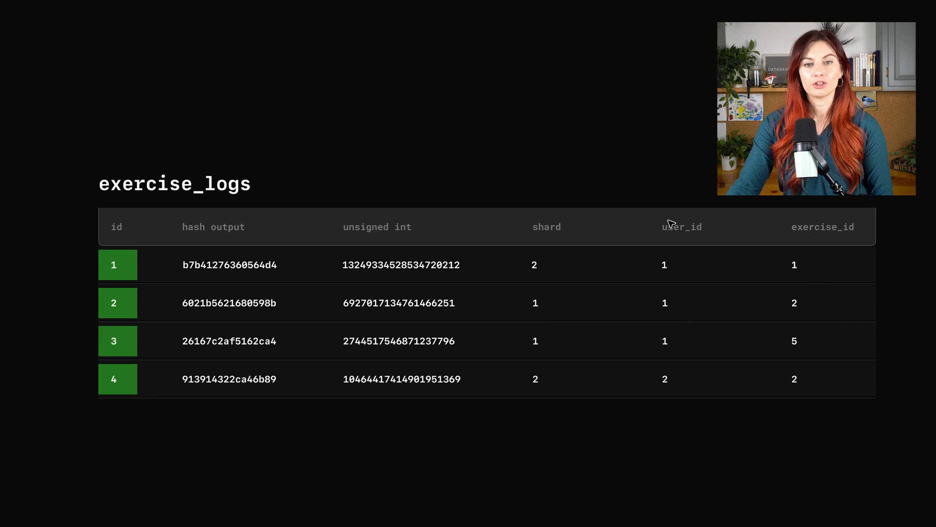
mouse_move(833, 245)
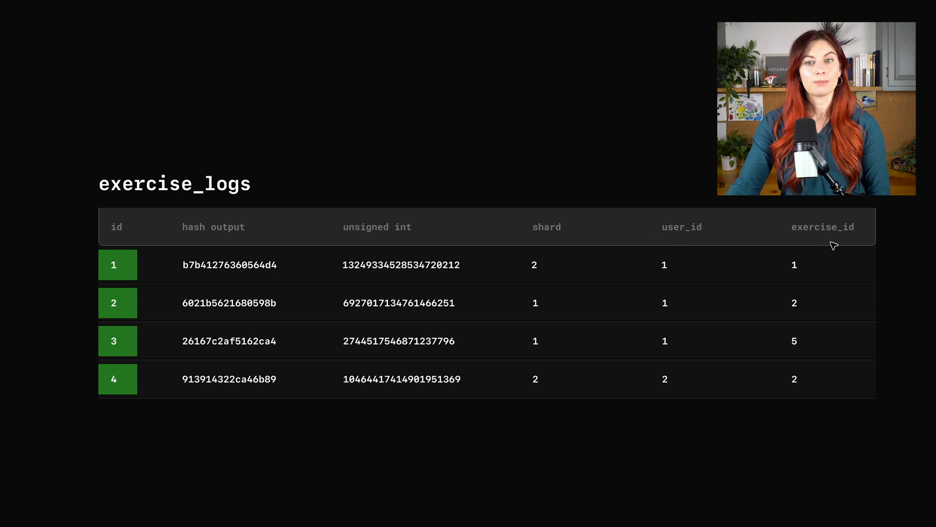
mouse_move(676, 143)
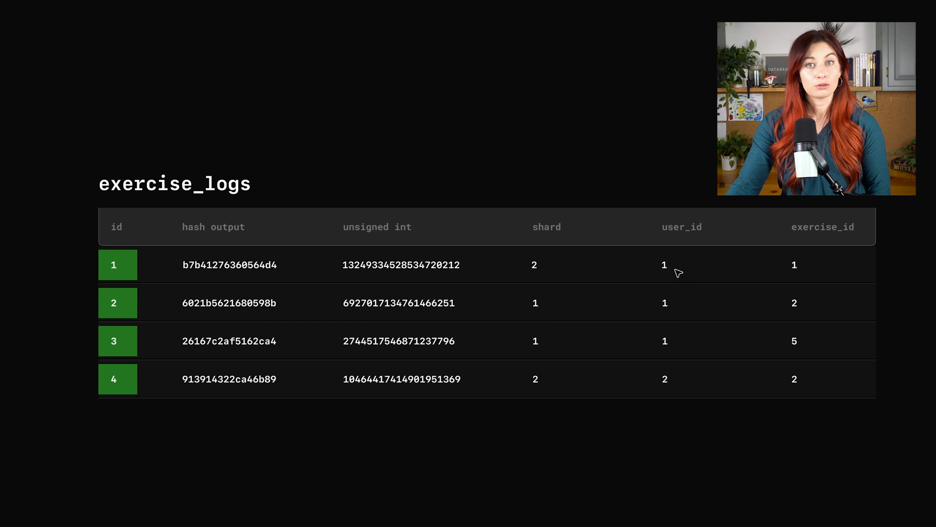
mouse_move(709, 272)
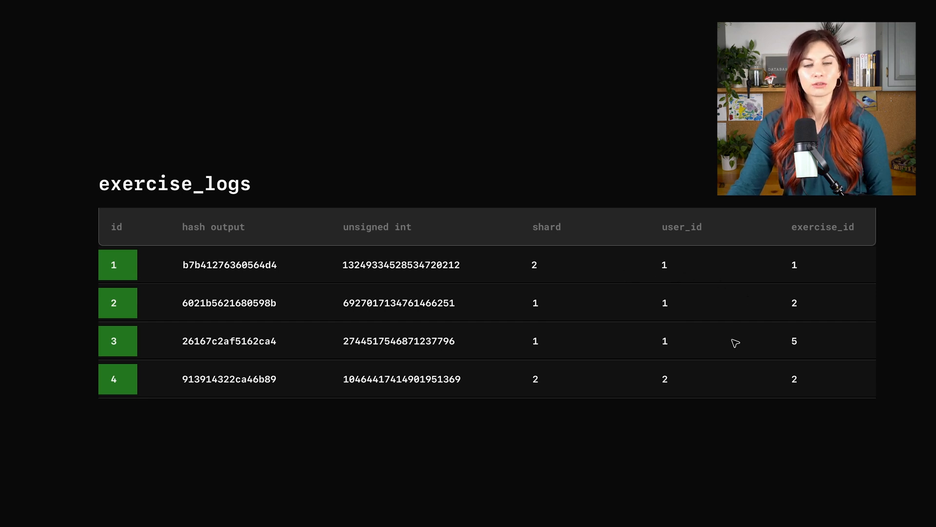
mouse_move(700, 349)
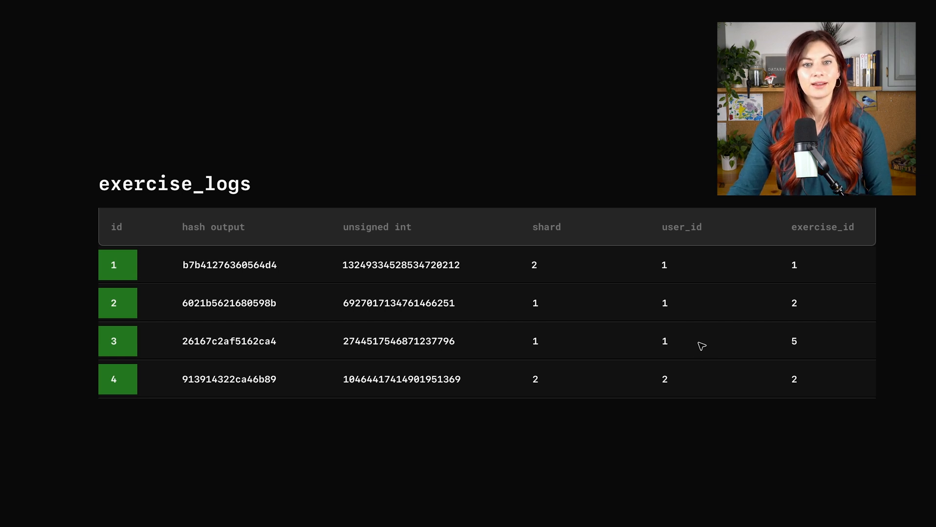
mouse_move(557, 268)
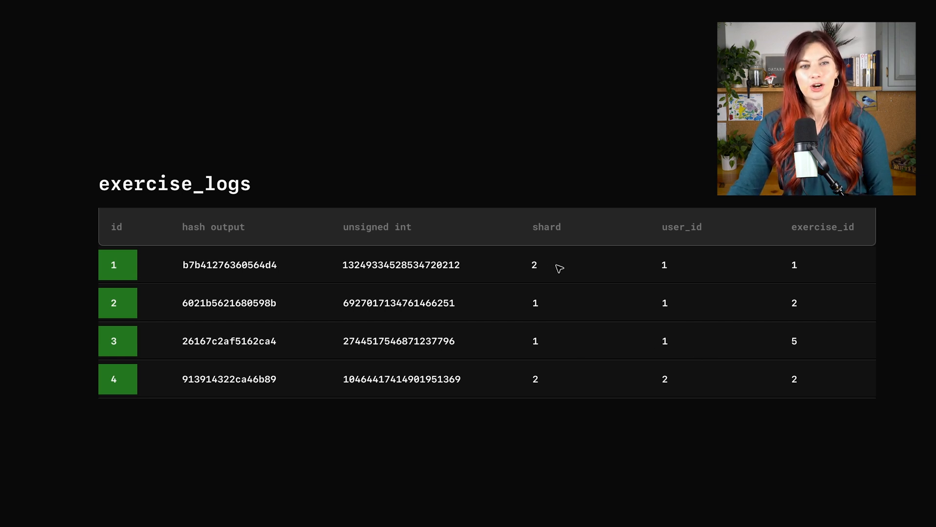
mouse_move(675, 265)
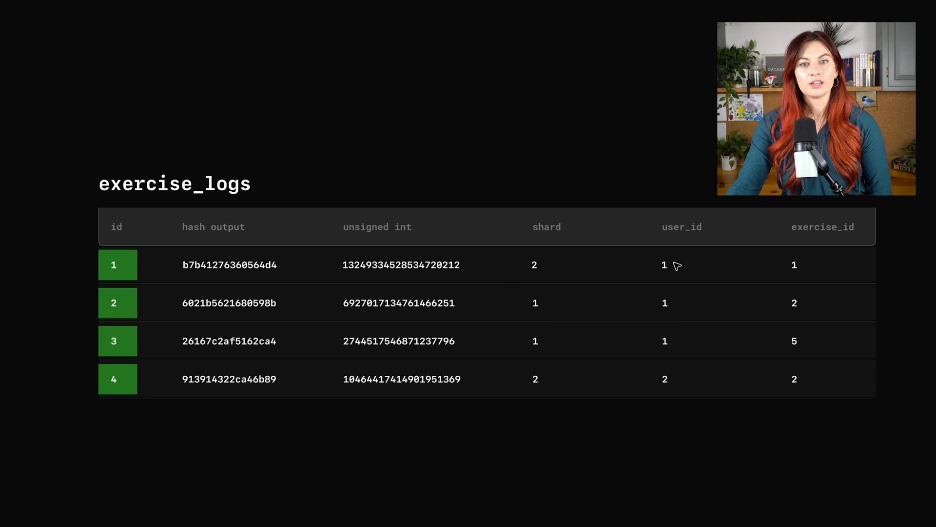
mouse_move(545, 270)
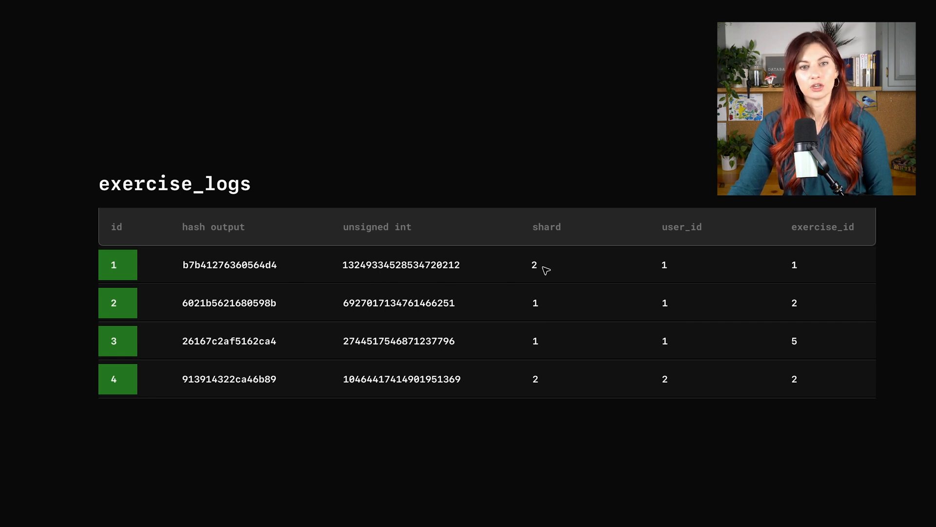
mouse_move(571, 300)
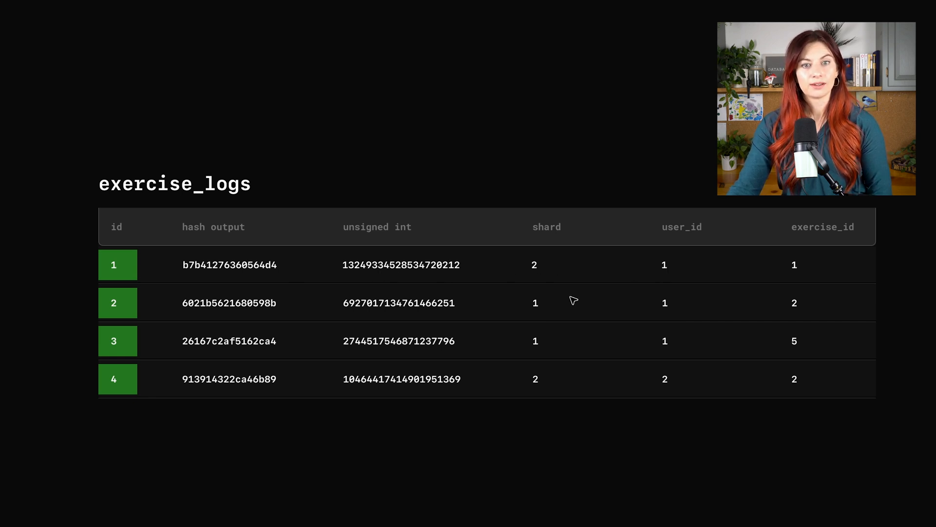
mouse_move(534, 352)
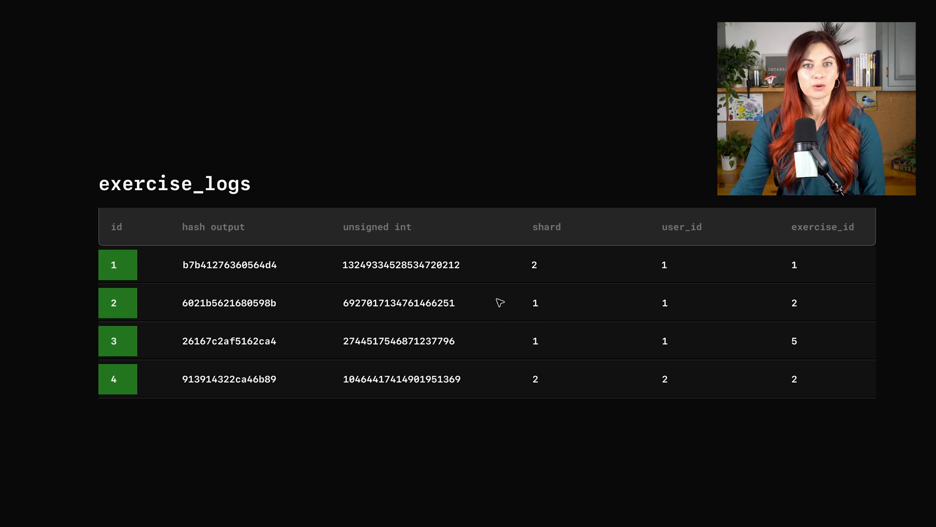
mouse_move(515, 300)
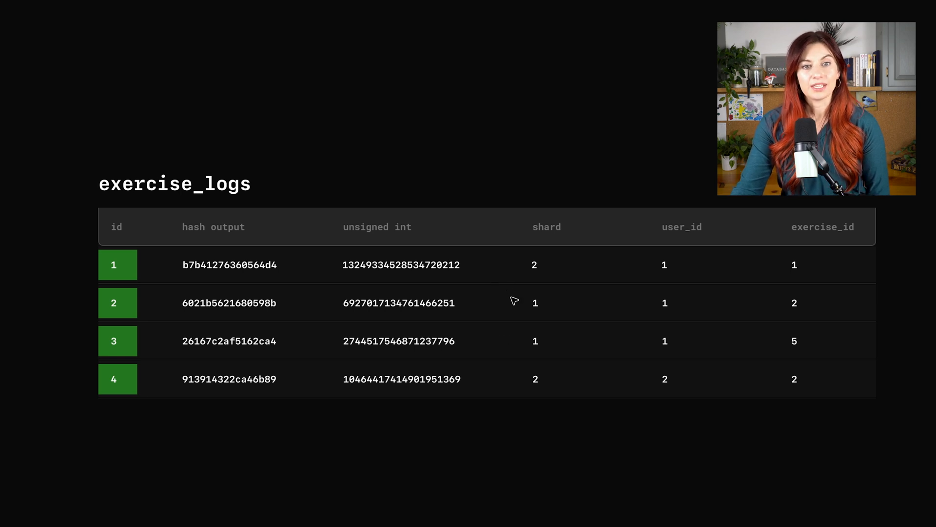
mouse_move(492, 311)
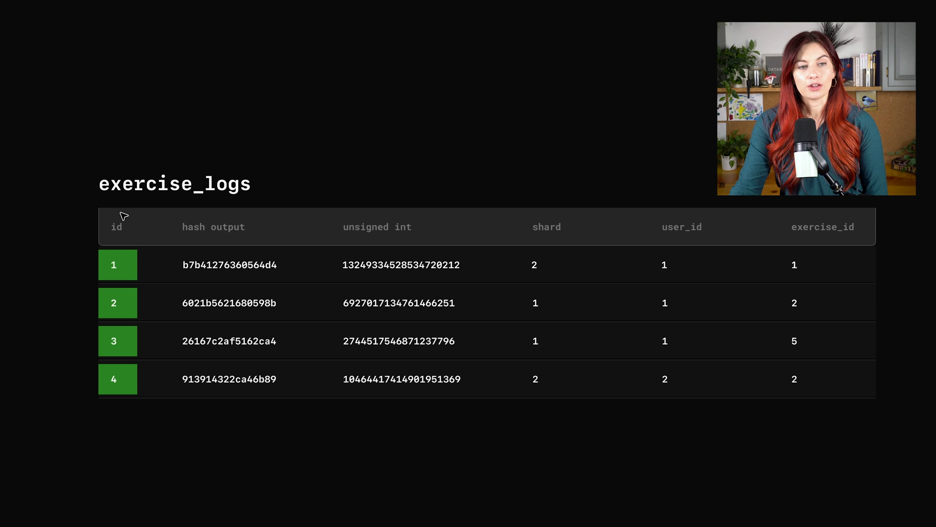
mouse_move(579, 379)
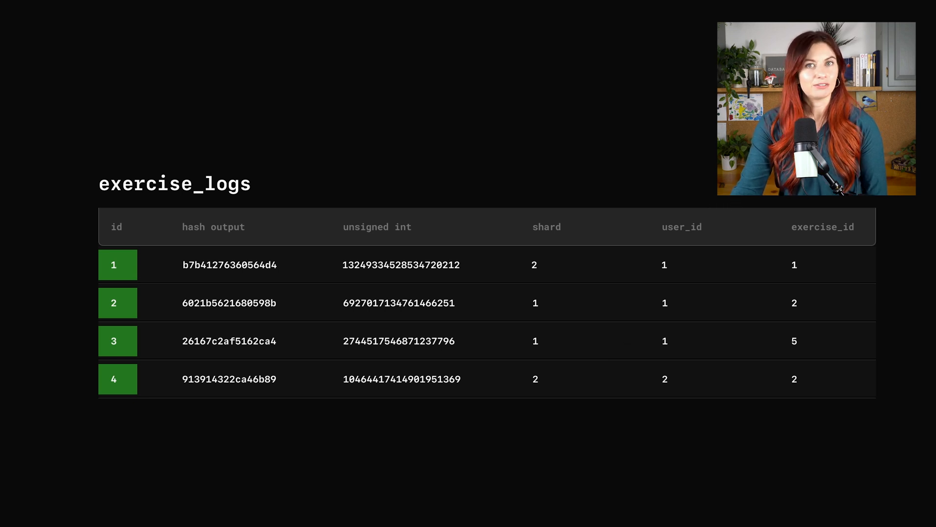
mouse_move(747, 483)
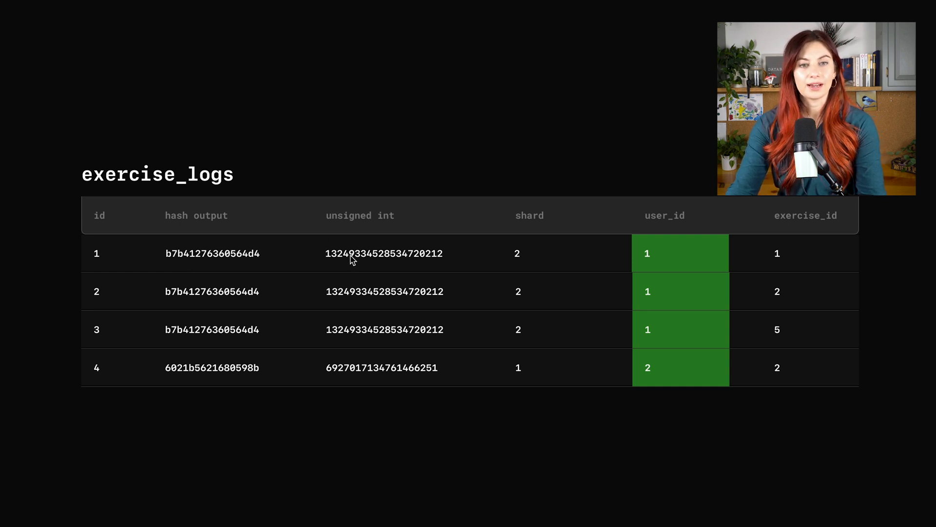
mouse_move(422, 258)
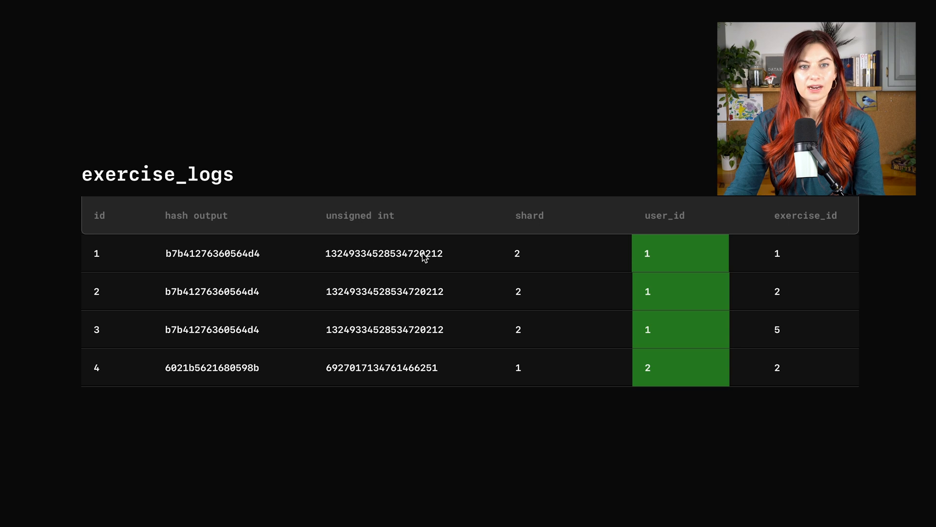
mouse_move(536, 259)
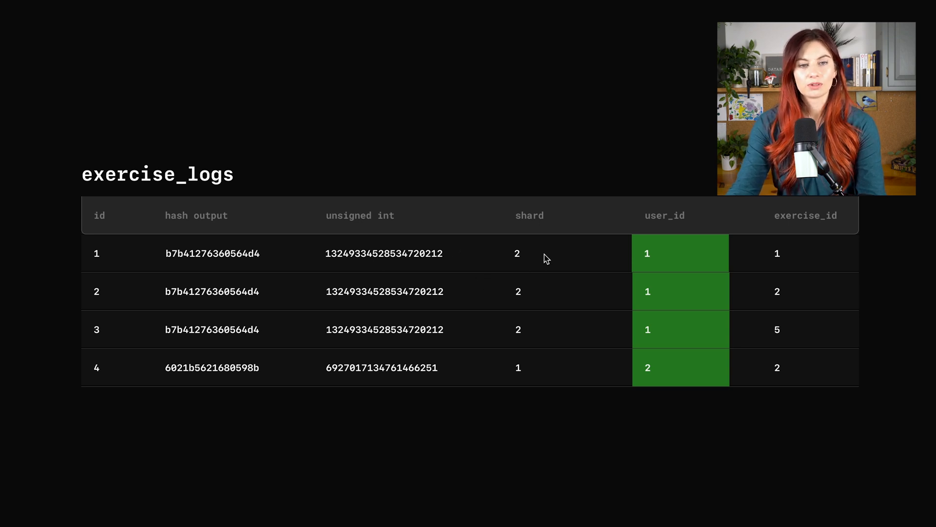
mouse_move(658, 258)
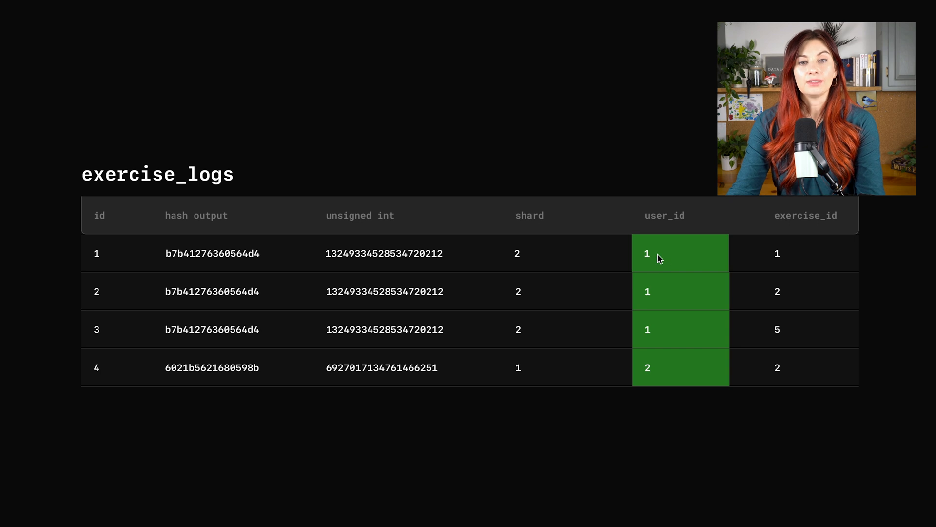
mouse_move(217, 339)
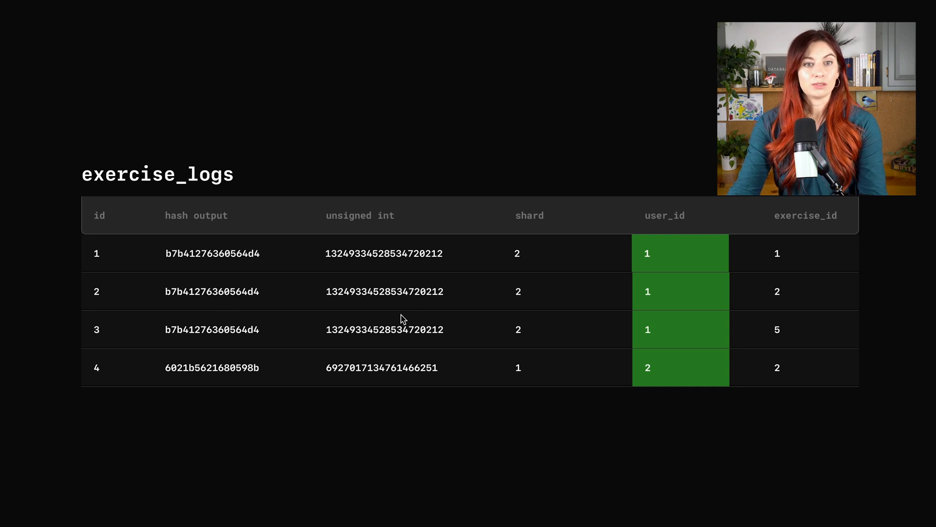
mouse_move(415, 312)
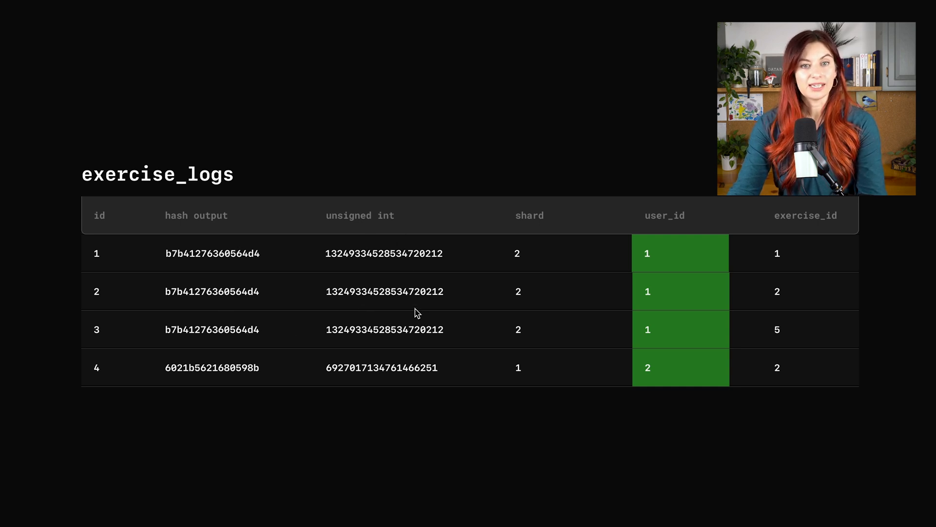
mouse_move(509, 308)
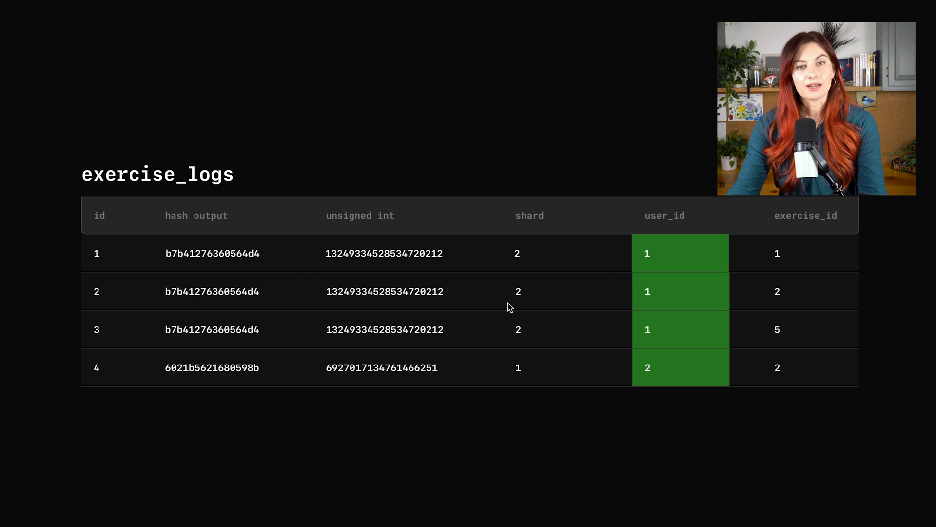
mouse_move(546, 282)
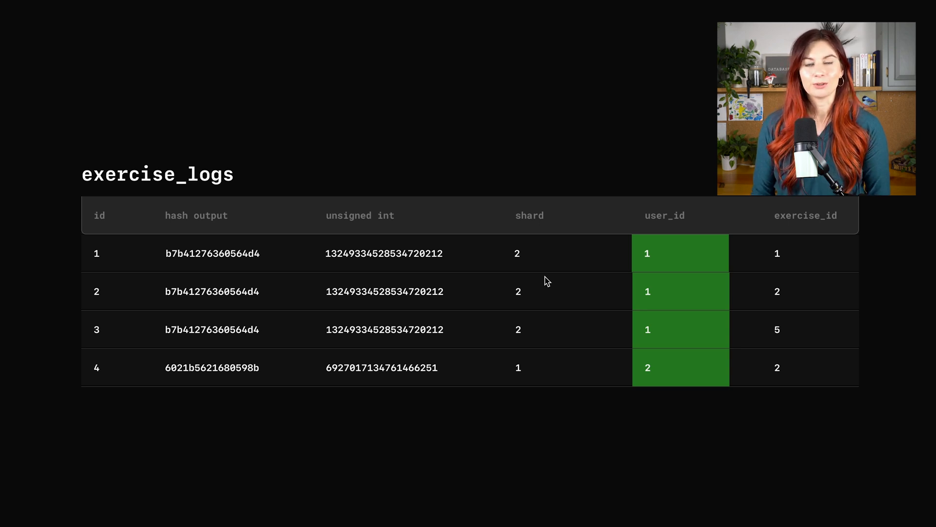
mouse_move(567, 483)
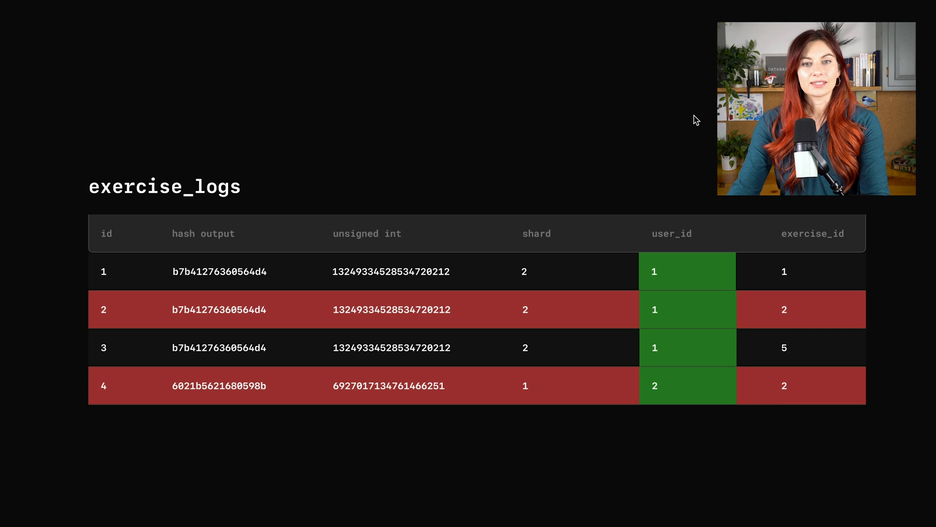
mouse_move(697, 348)
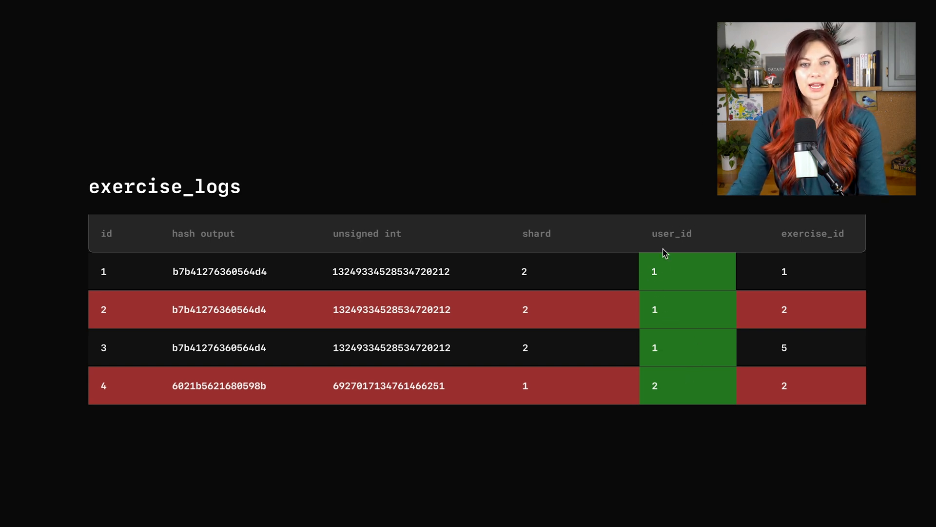
mouse_move(613, 250)
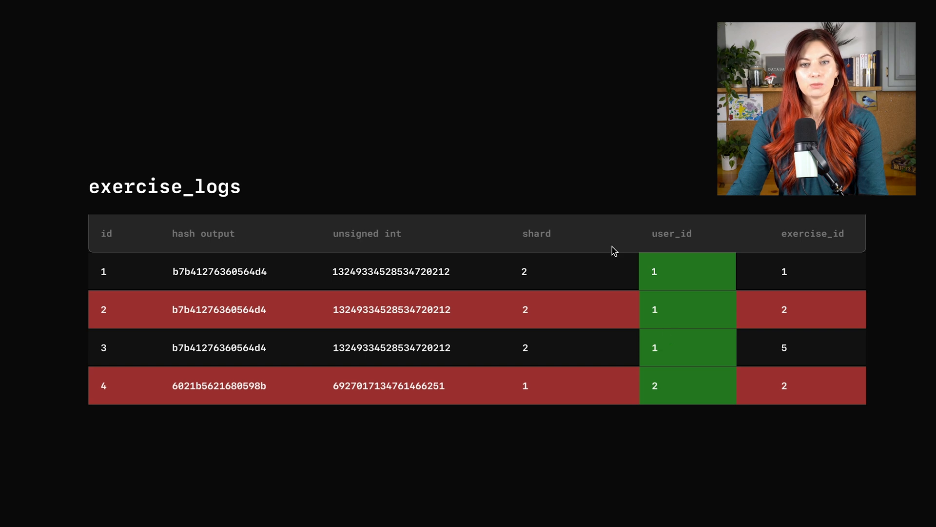
mouse_move(811, 221)
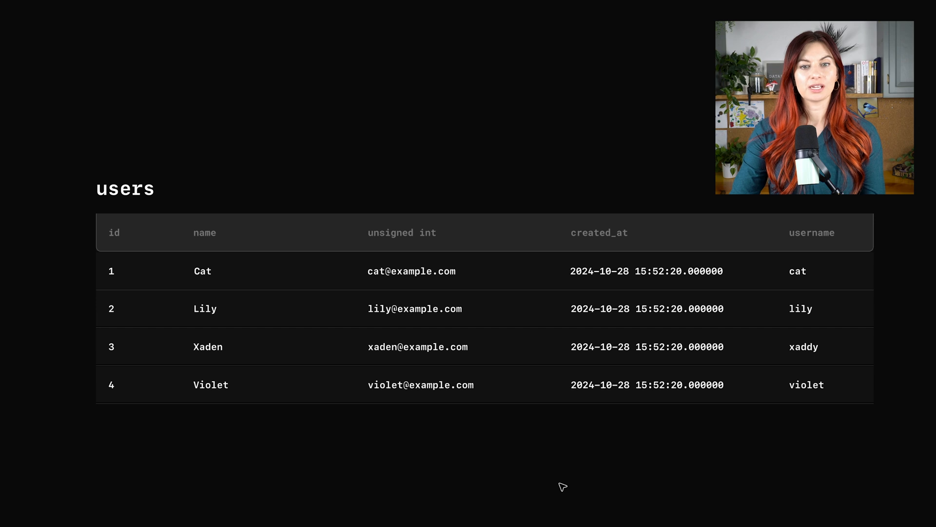
mouse_move(118, 290)
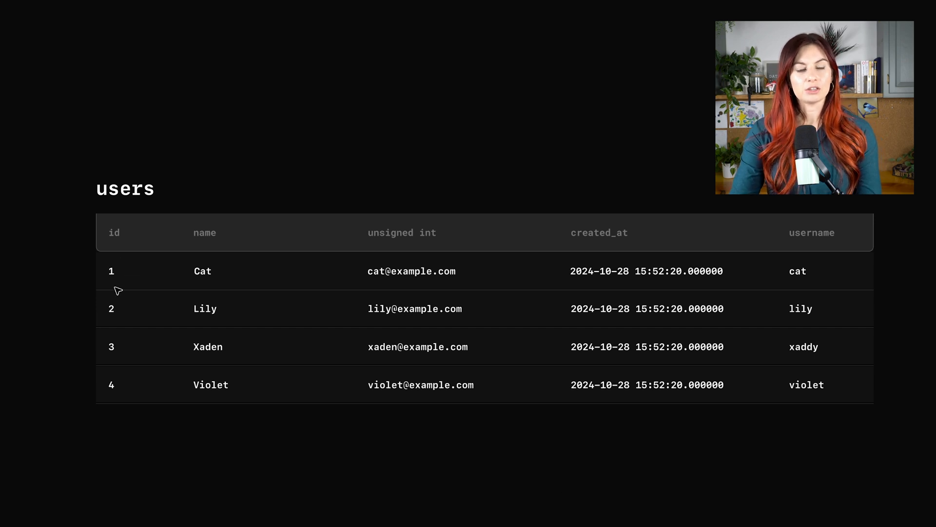
mouse_move(736, 500)
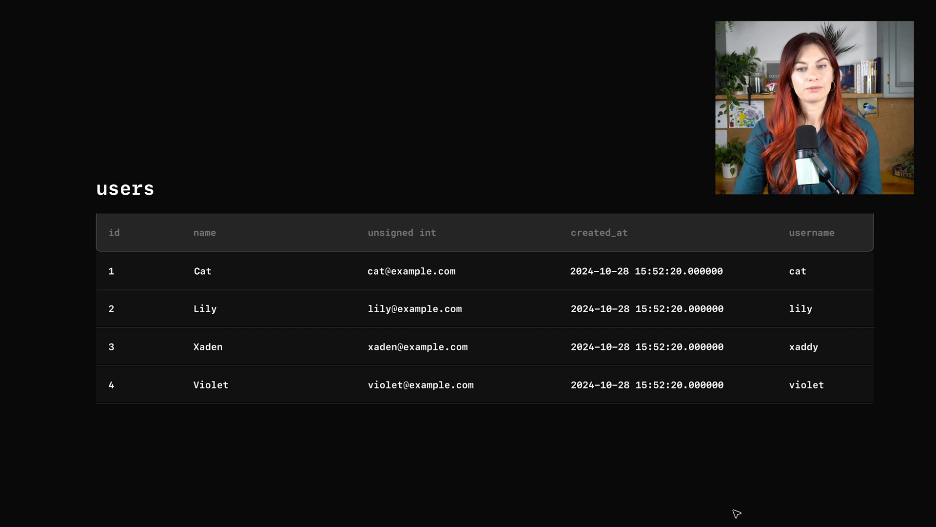
mouse_move(145, 274)
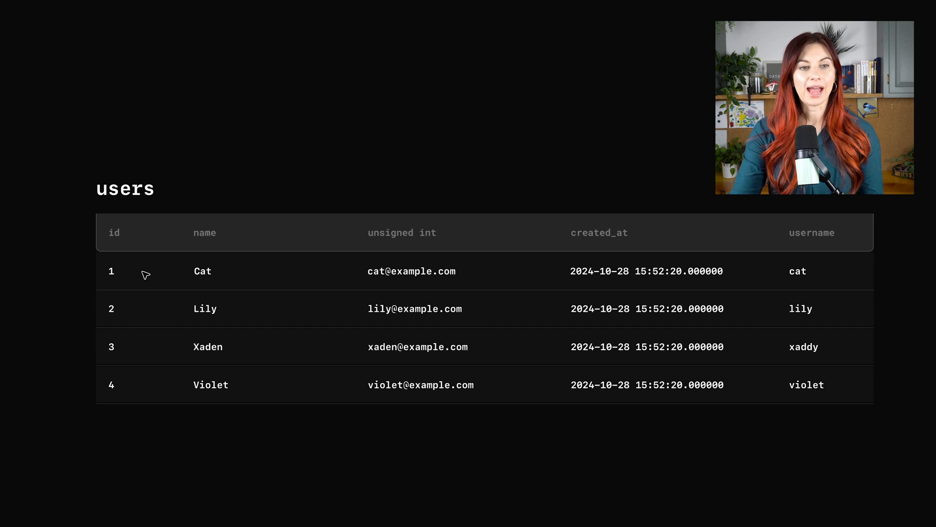
mouse_move(112, 395)
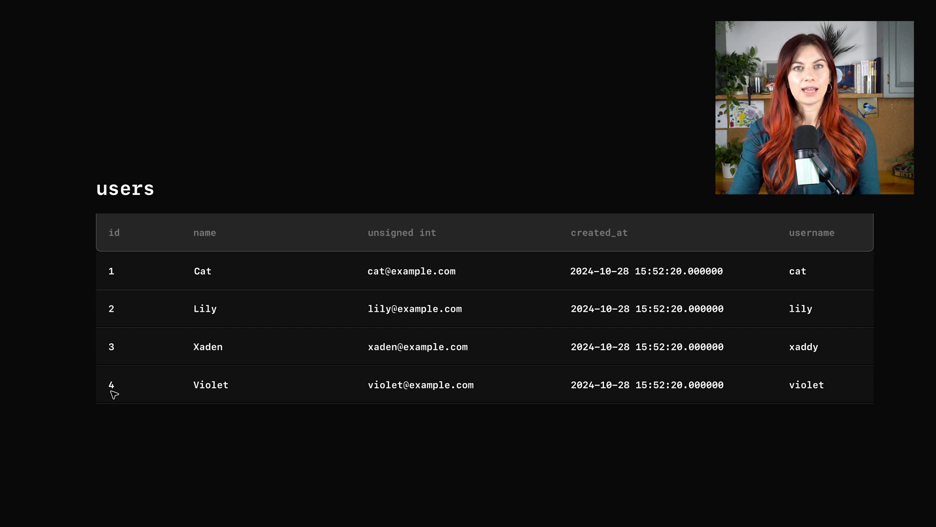
mouse_move(185, 358)
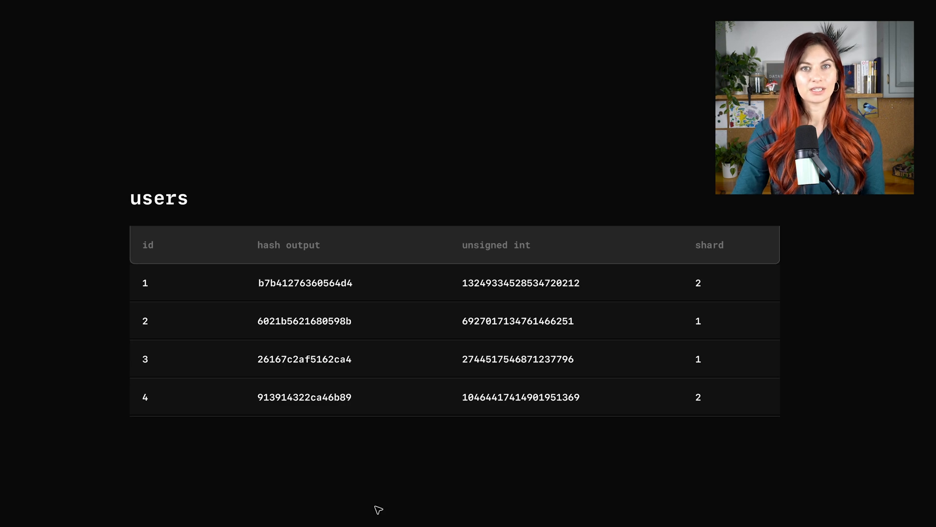
mouse_move(125, 308)
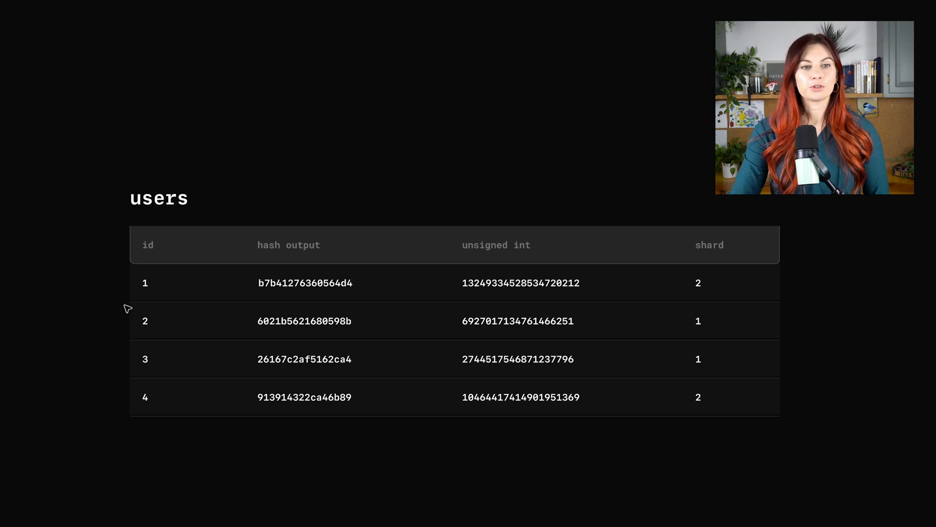
mouse_move(175, 288)
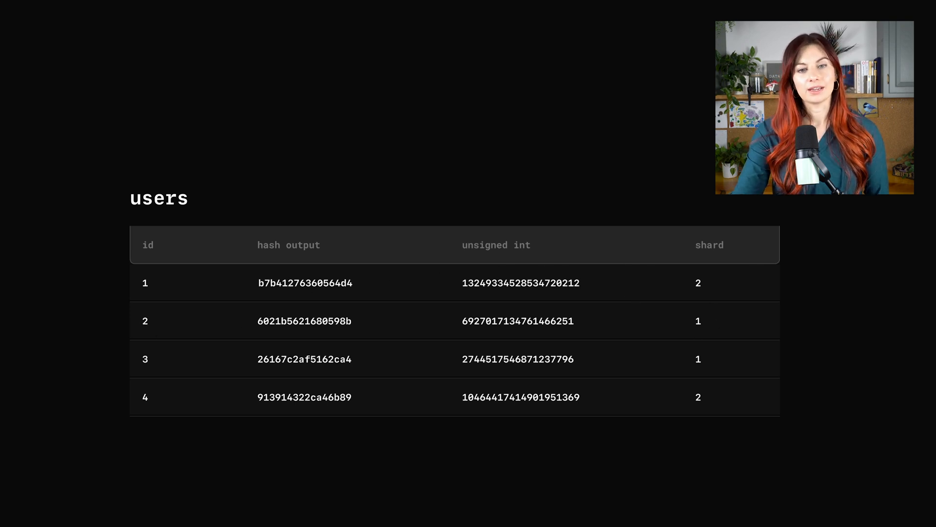
Step: Scroll to exercise_logs rows coloured purple for shard 2 and blue for shard 1
scroll("down", 3)
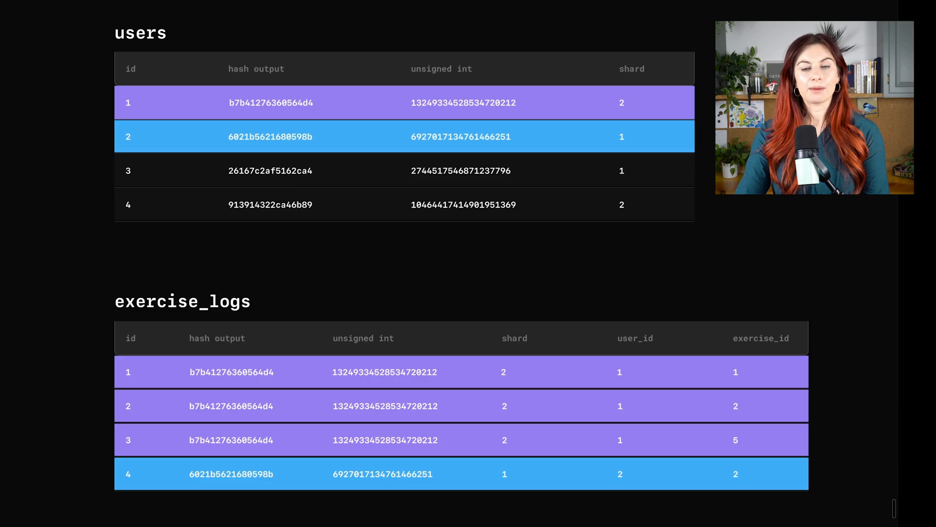
mouse_move(576, 76)
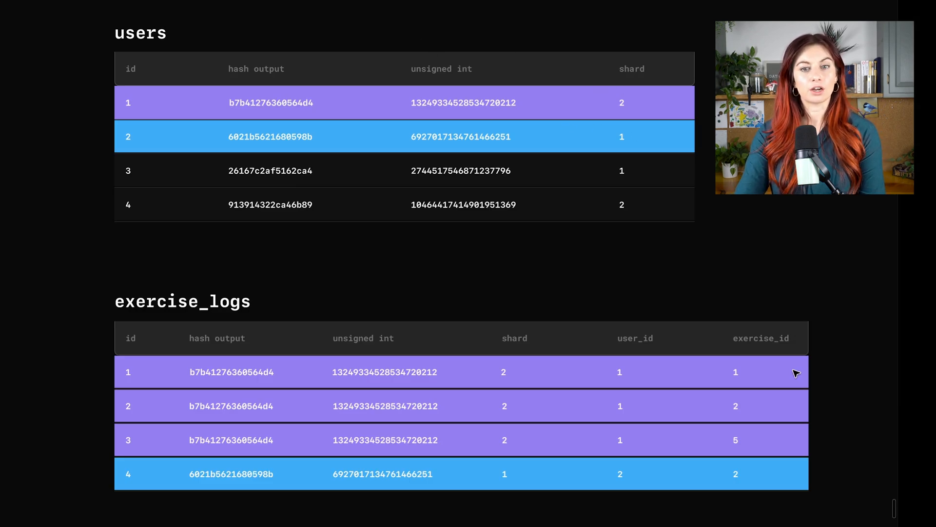
mouse_move(107, 95)
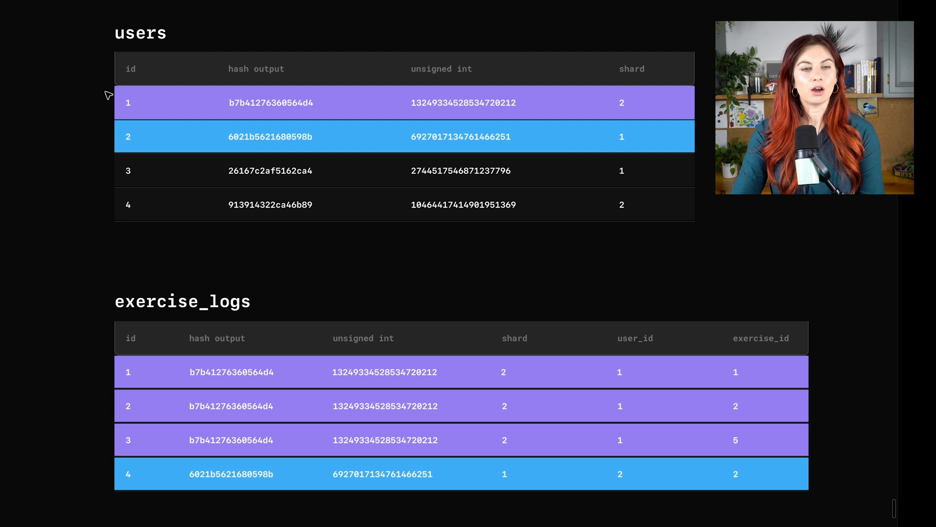
mouse_move(138, 97)
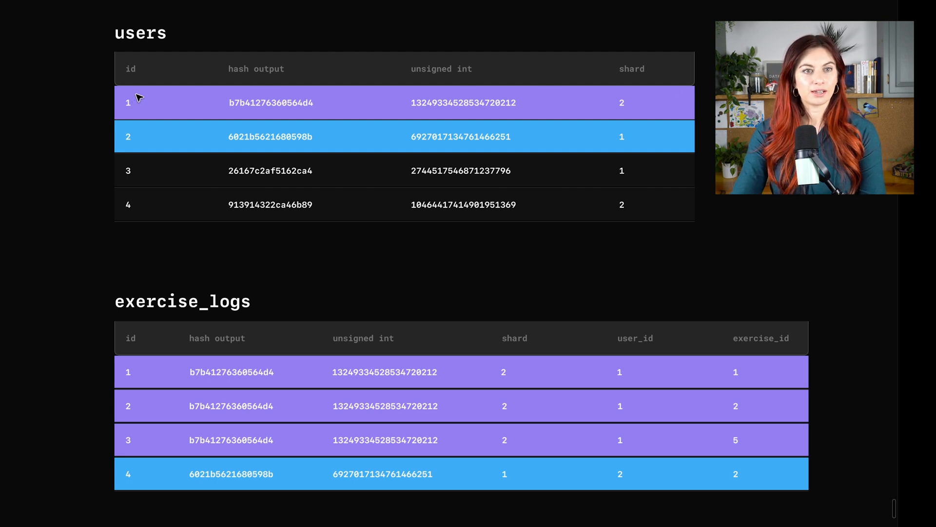
mouse_move(130, 111)
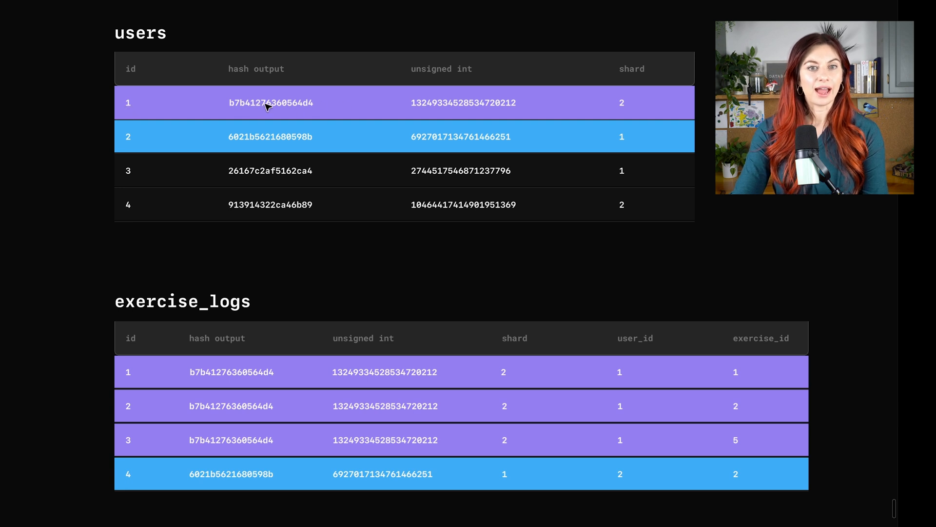
mouse_move(131, 87)
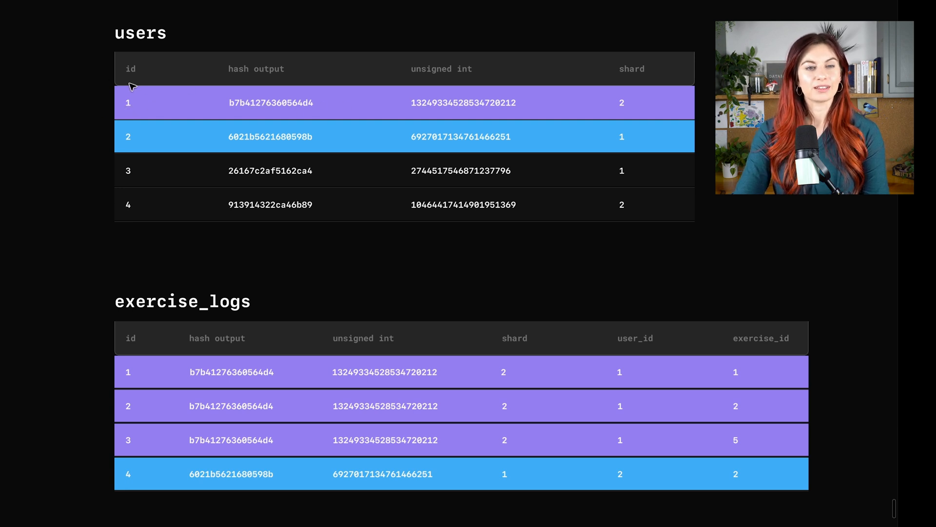
mouse_move(249, 112)
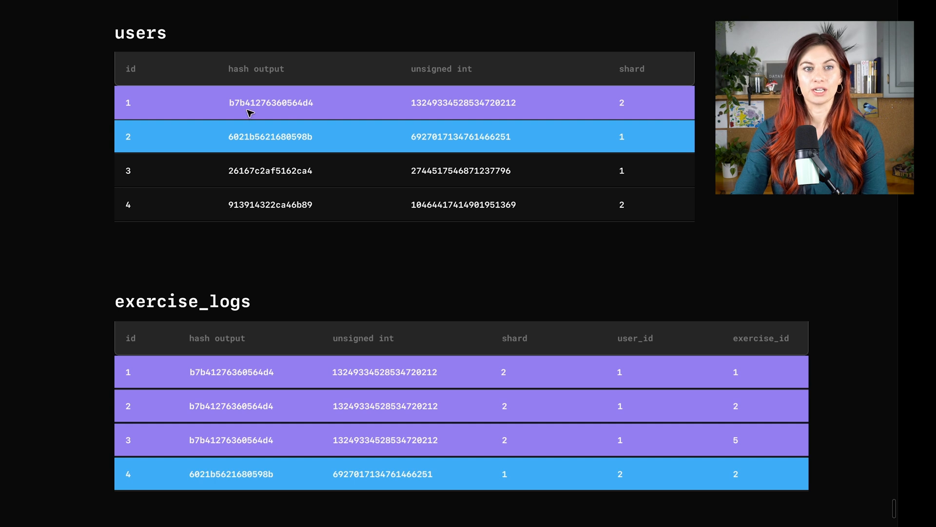
mouse_move(662, 304)
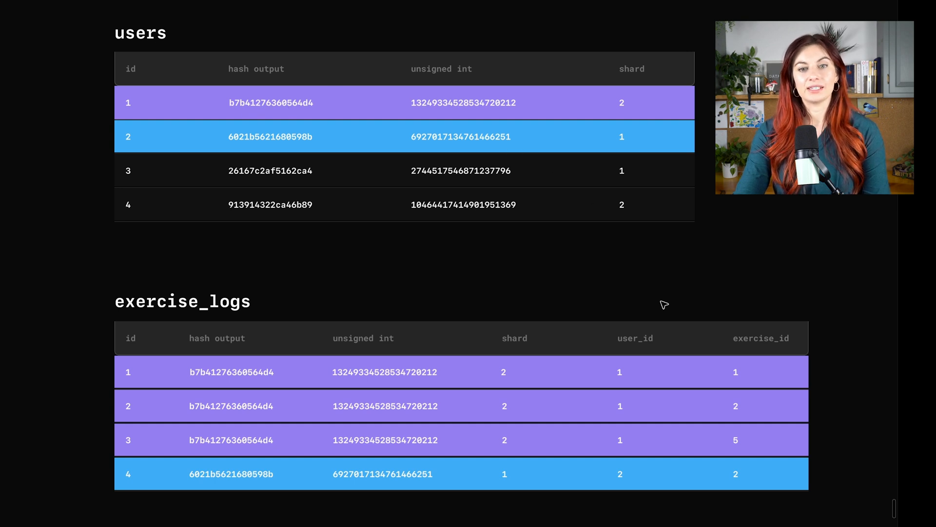
mouse_move(651, 381)
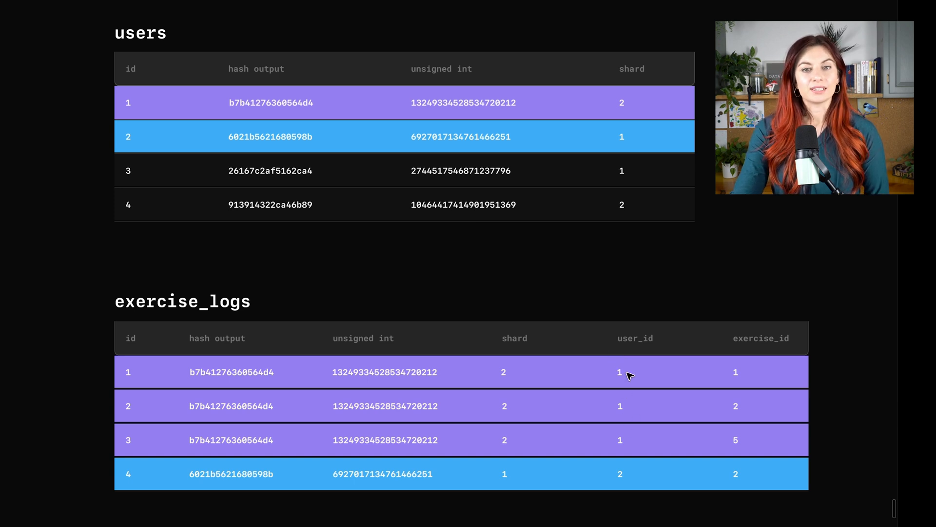
mouse_move(653, 408)
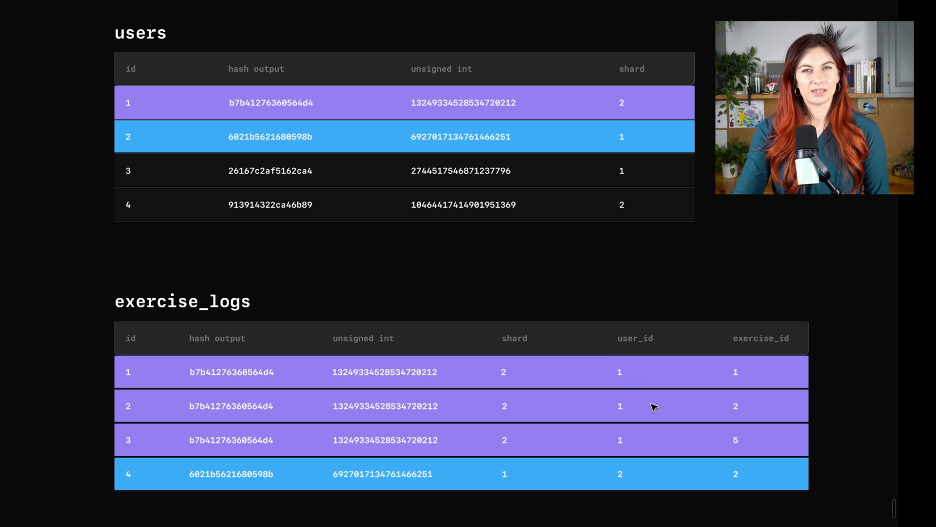
mouse_move(543, 378)
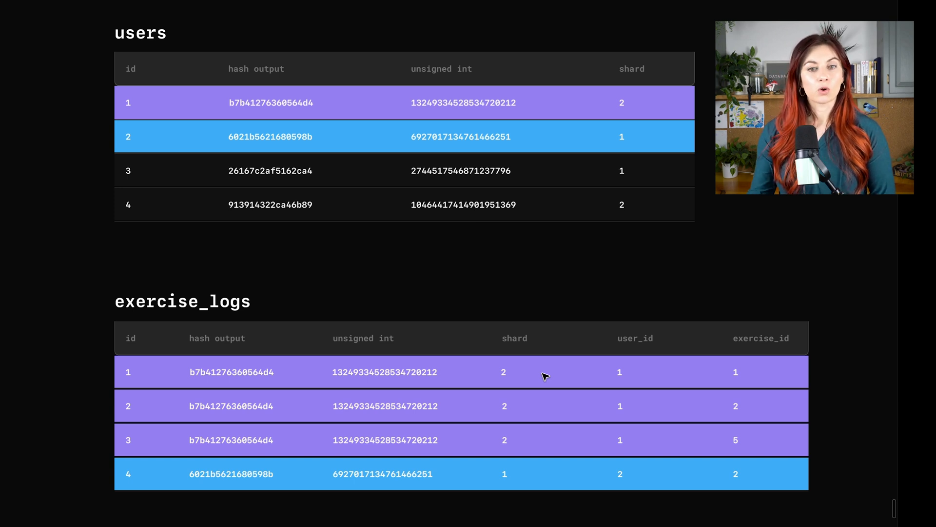
mouse_move(615, 373)
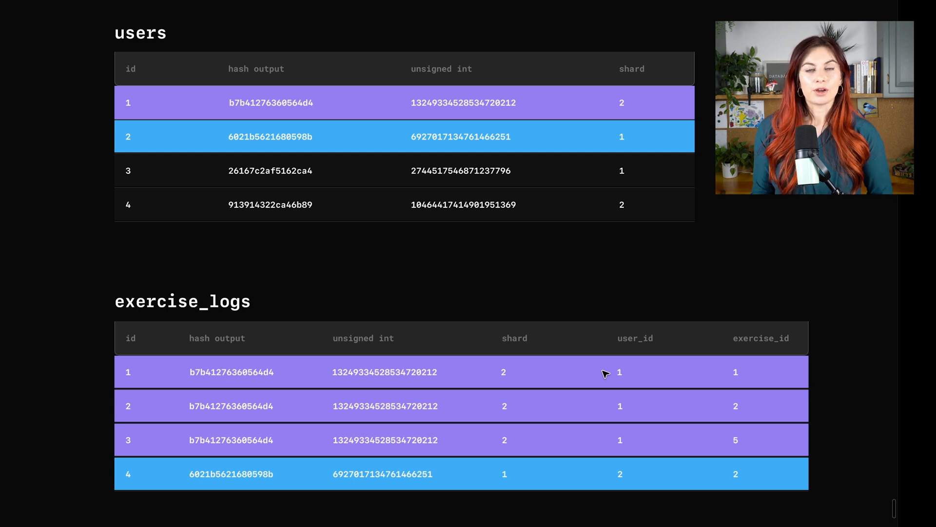
mouse_move(640, 375)
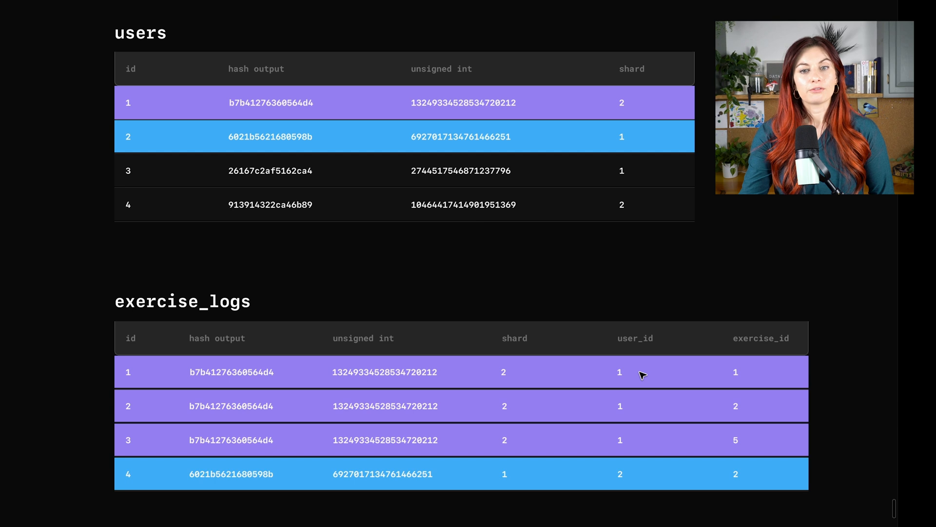
mouse_move(636, 450)
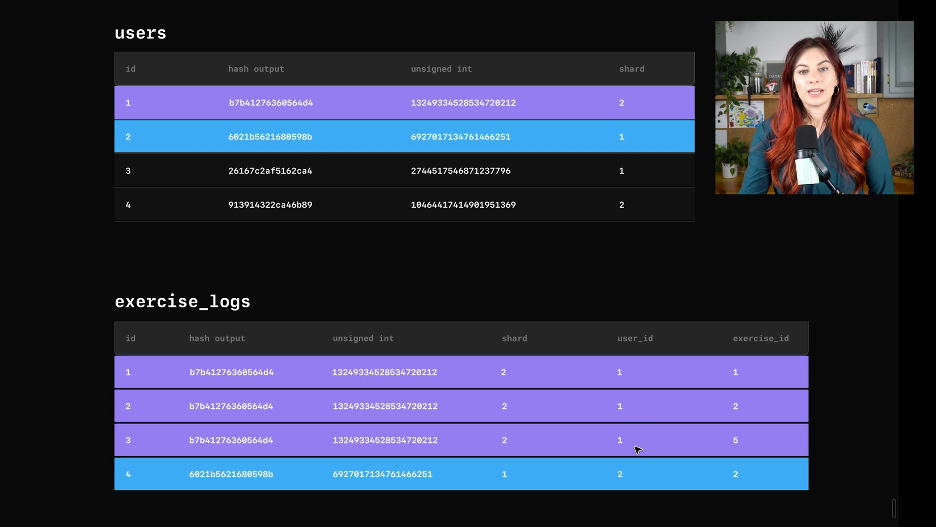
mouse_move(619, 379)
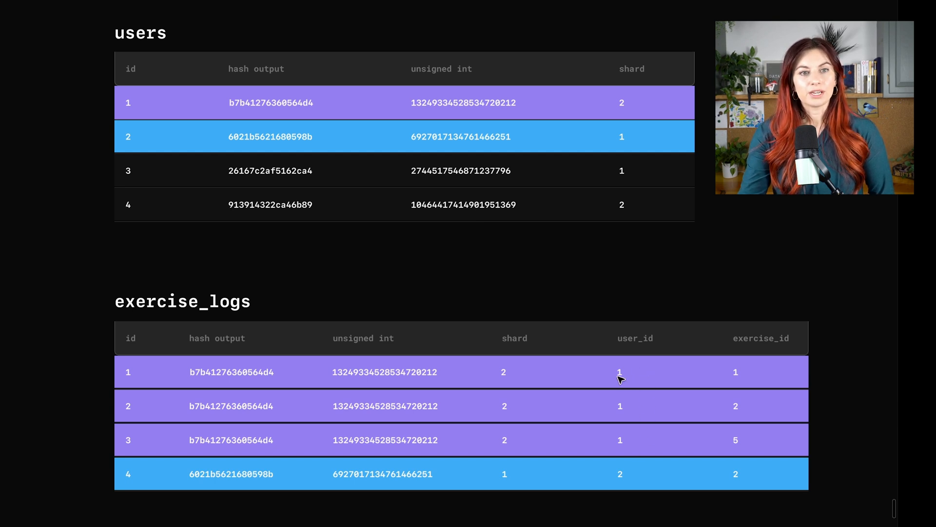
mouse_move(583, 117)
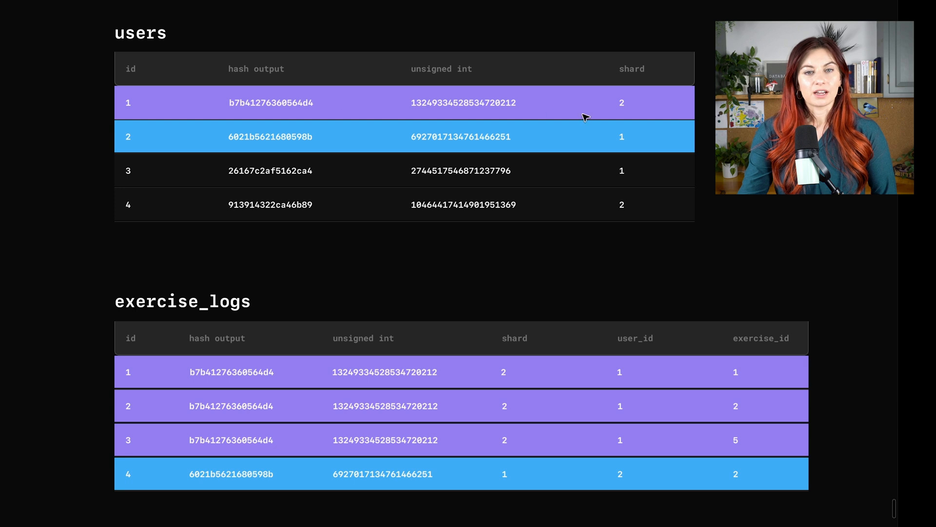
mouse_move(669, 102)
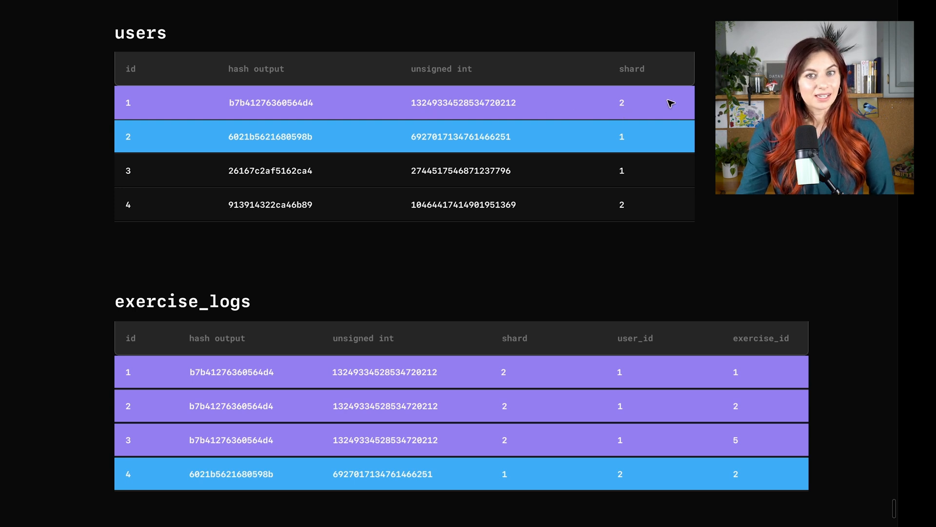
mouse_move(515, 386)
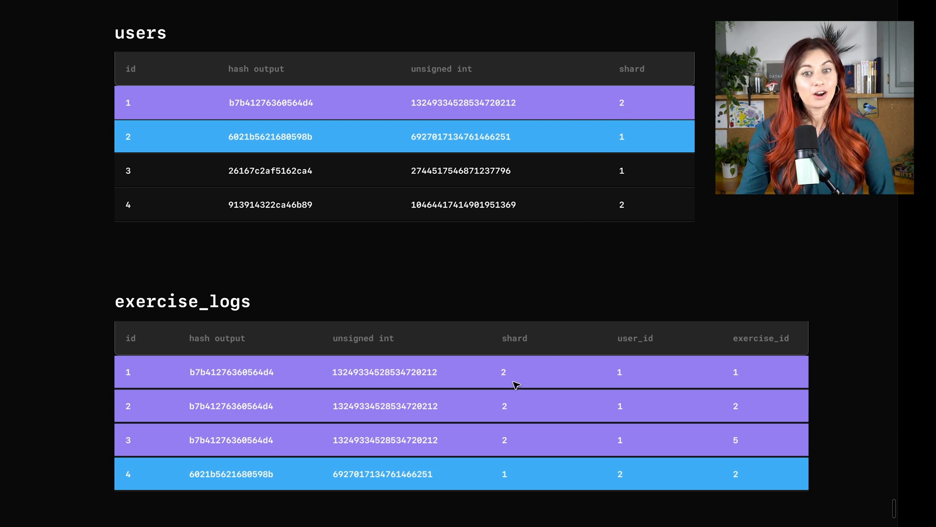
mouse_move(677, 415)
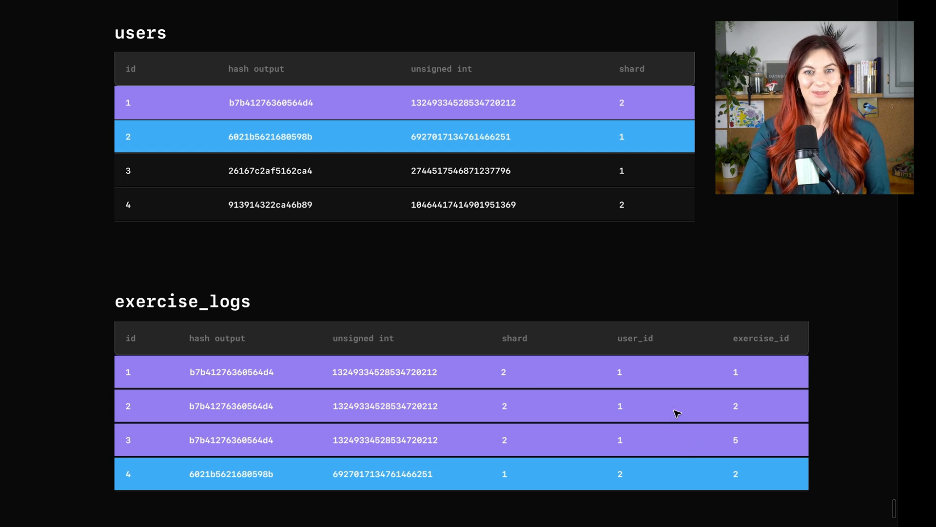
mouse_move(112, 468)
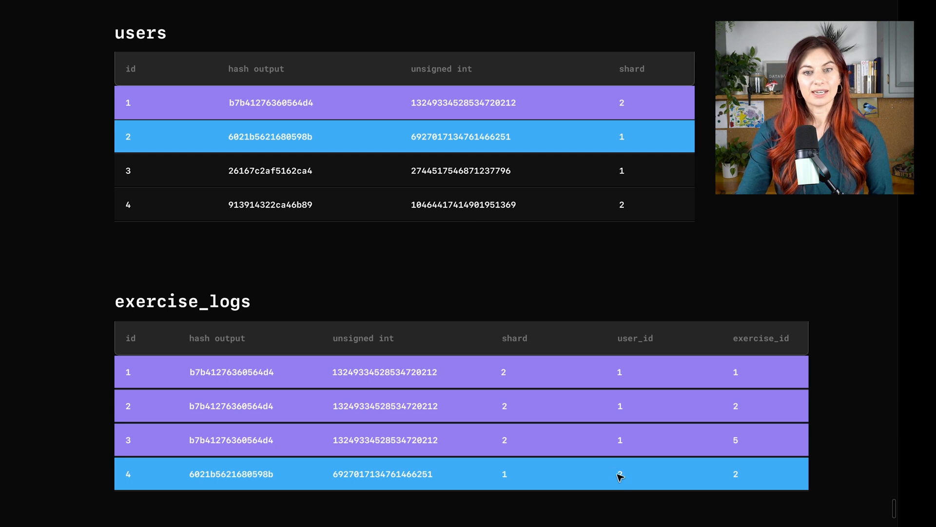
mouse_move(622, 470)
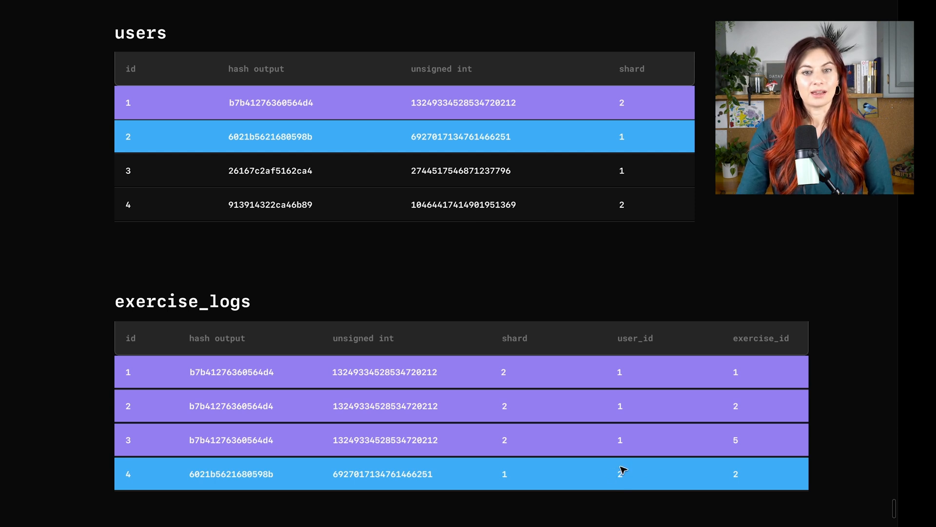
mouse_move(454, 127)
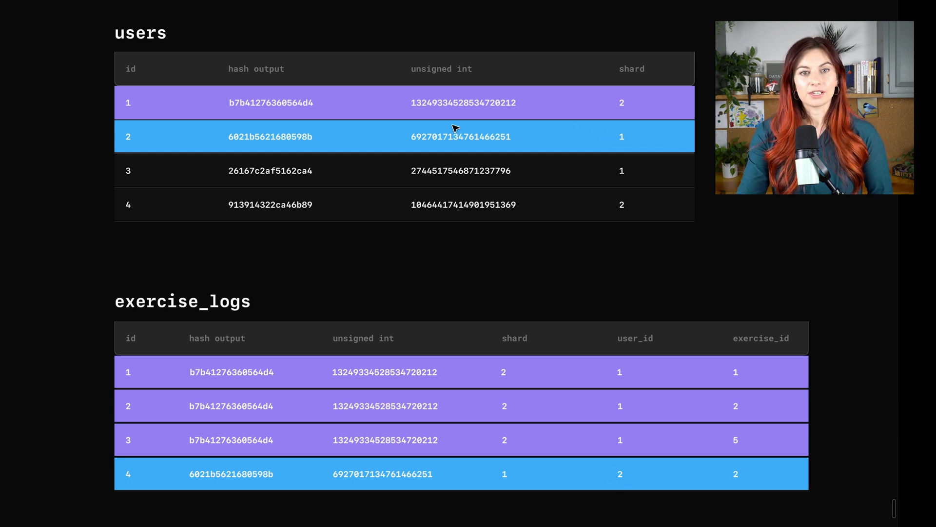
mouse_move(634, 150)
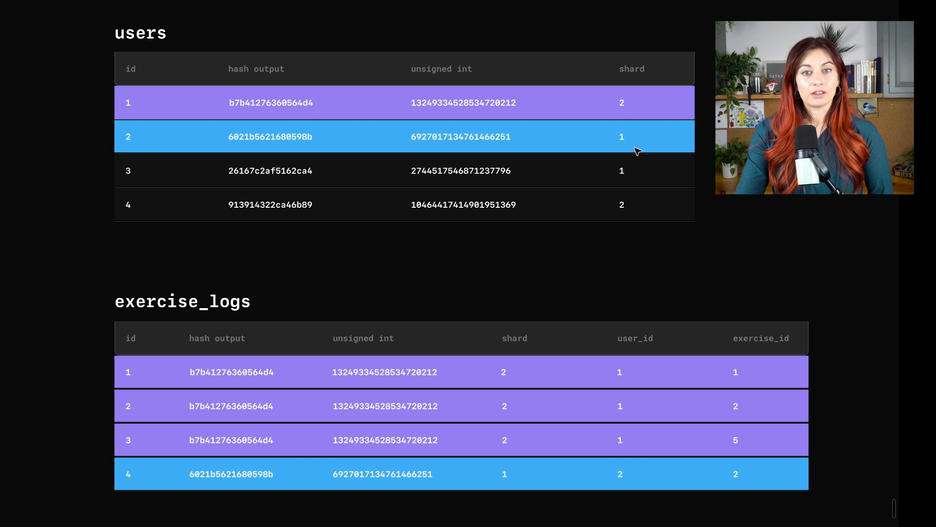
mouse_move(515, 474)
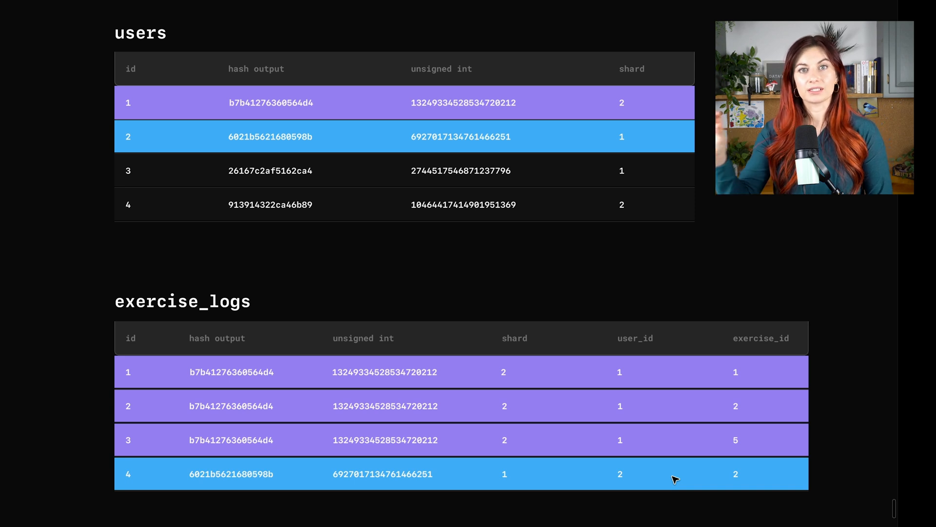
mouse_move(686, 438)
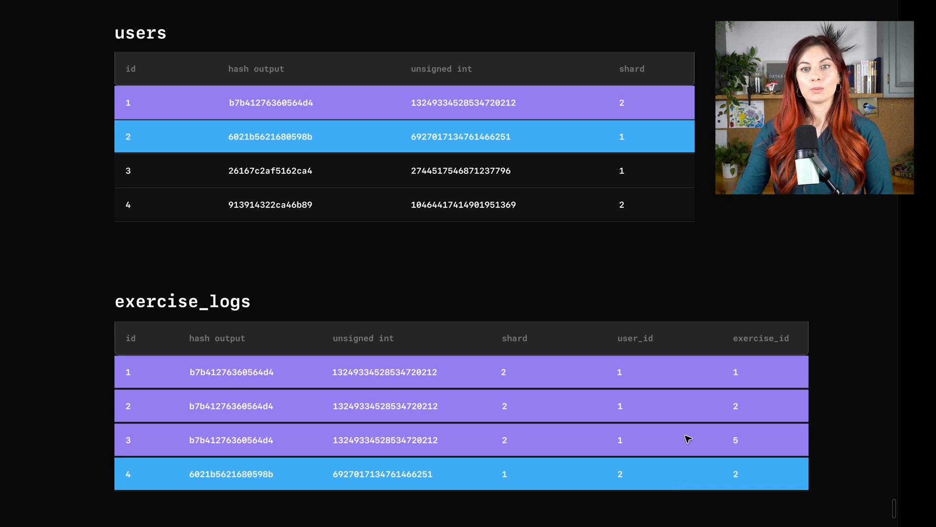
mouse_move(718, 343)
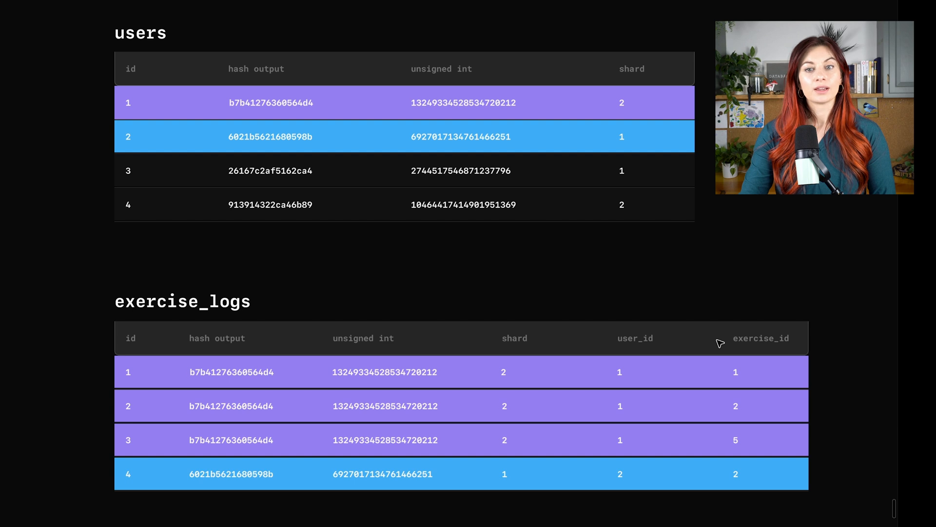
mouse_move(746, 448)
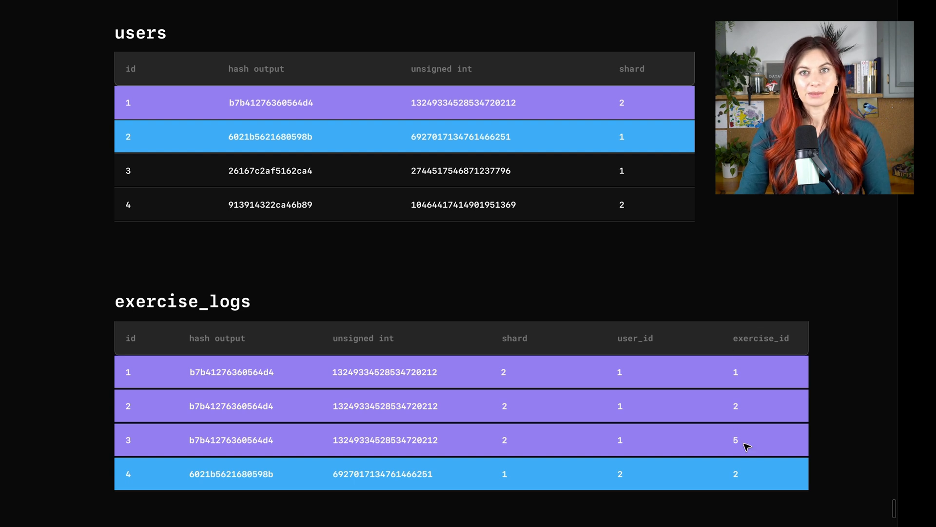